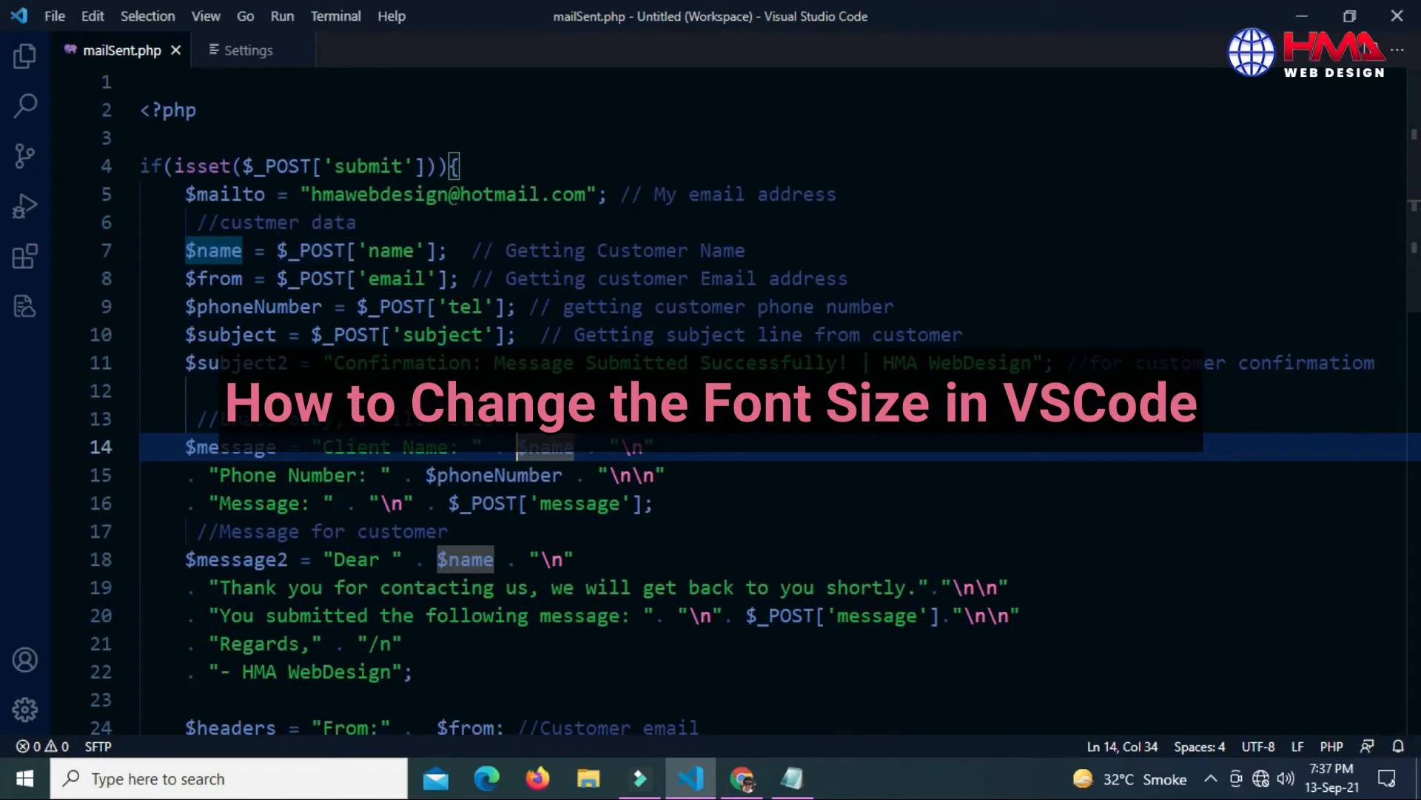
- Open the Settings editor from the Manage gear menu
left_click(246, 50)
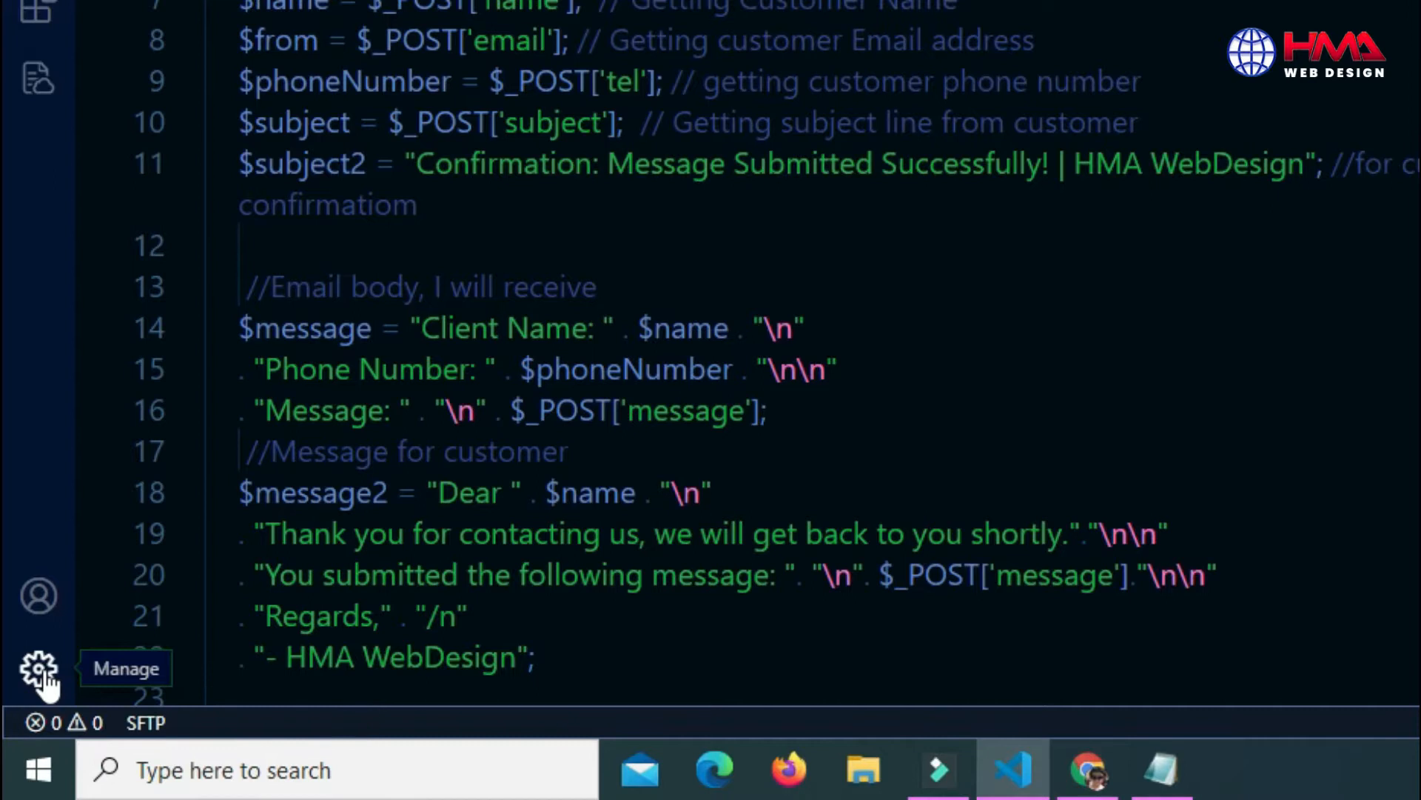
left_click(38, 667)
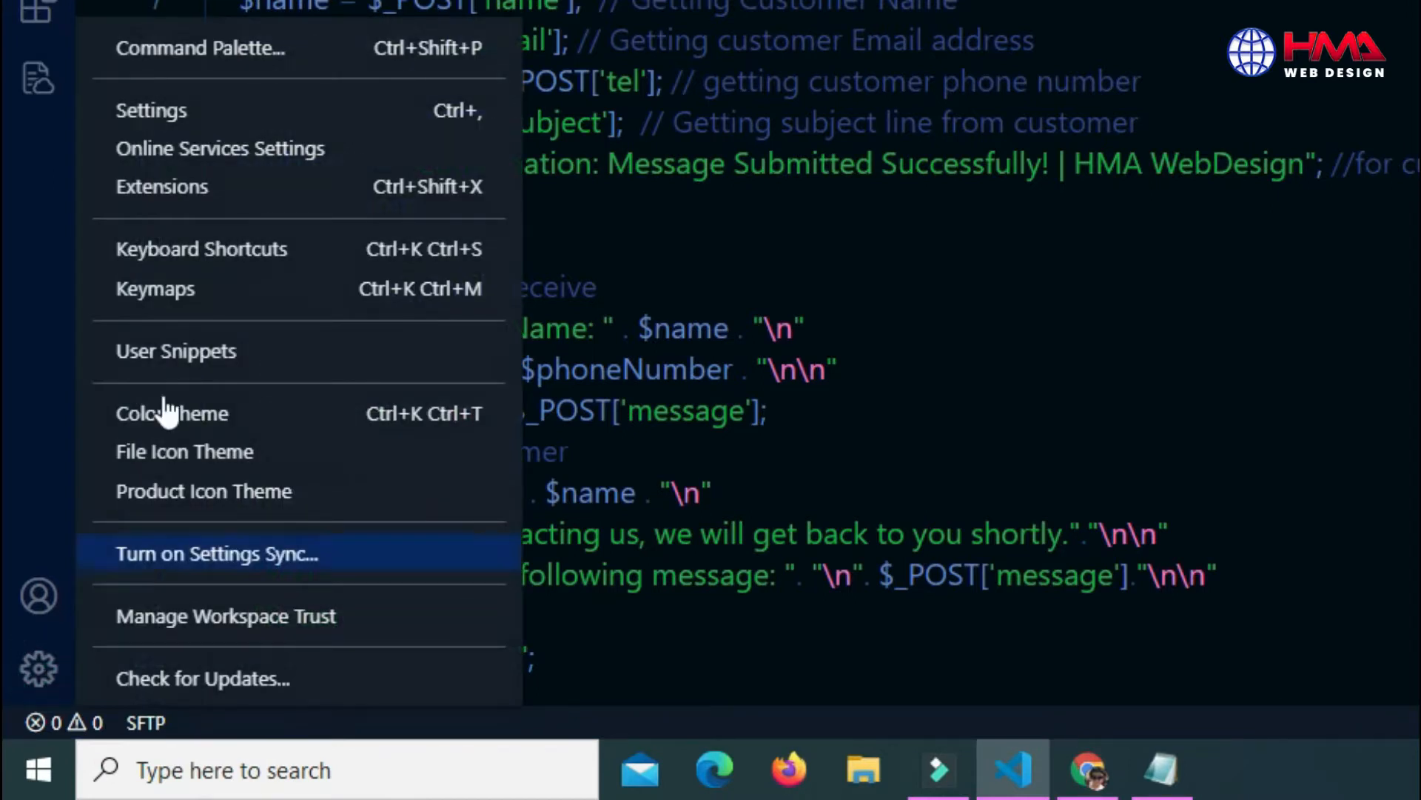
mouse_move(151, 110)
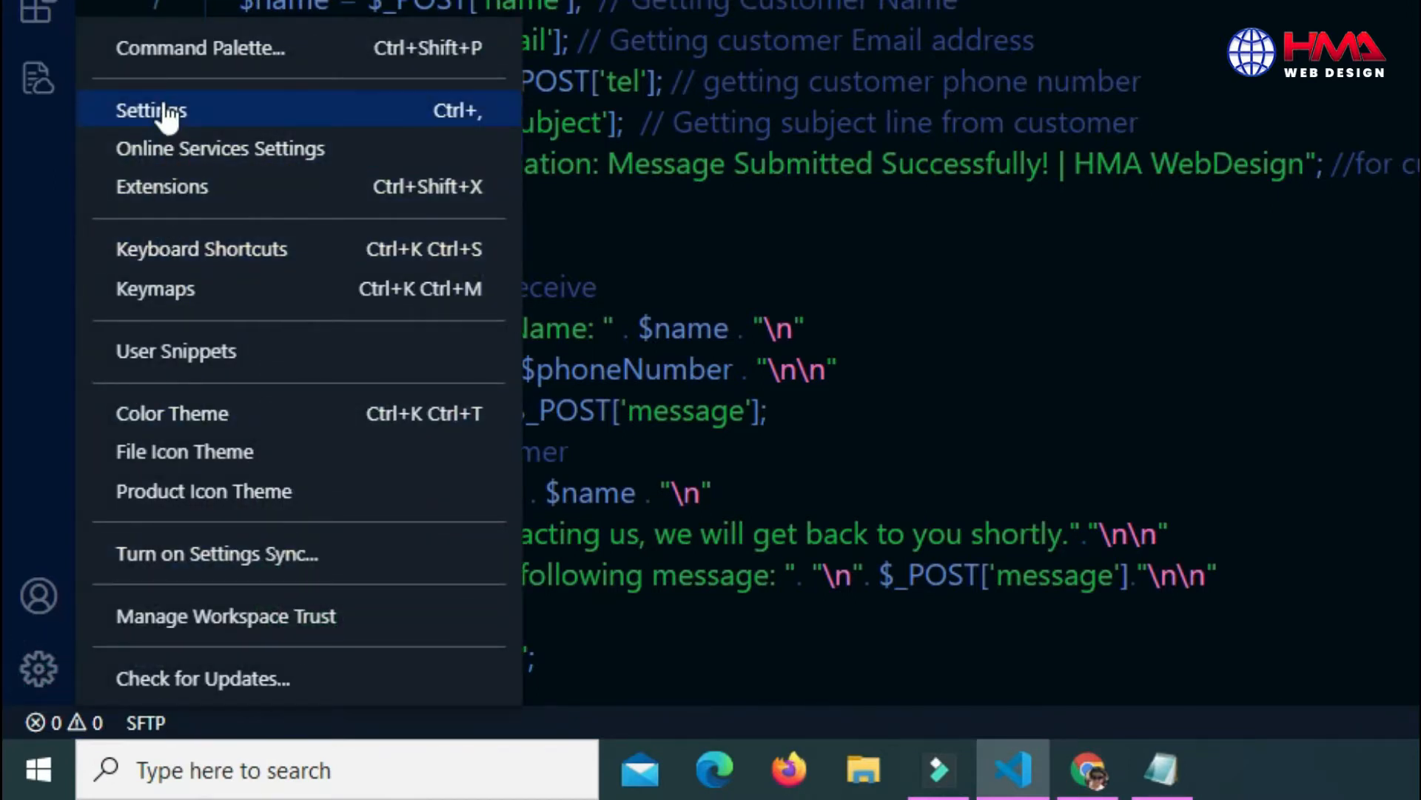
left_click(151, 109)
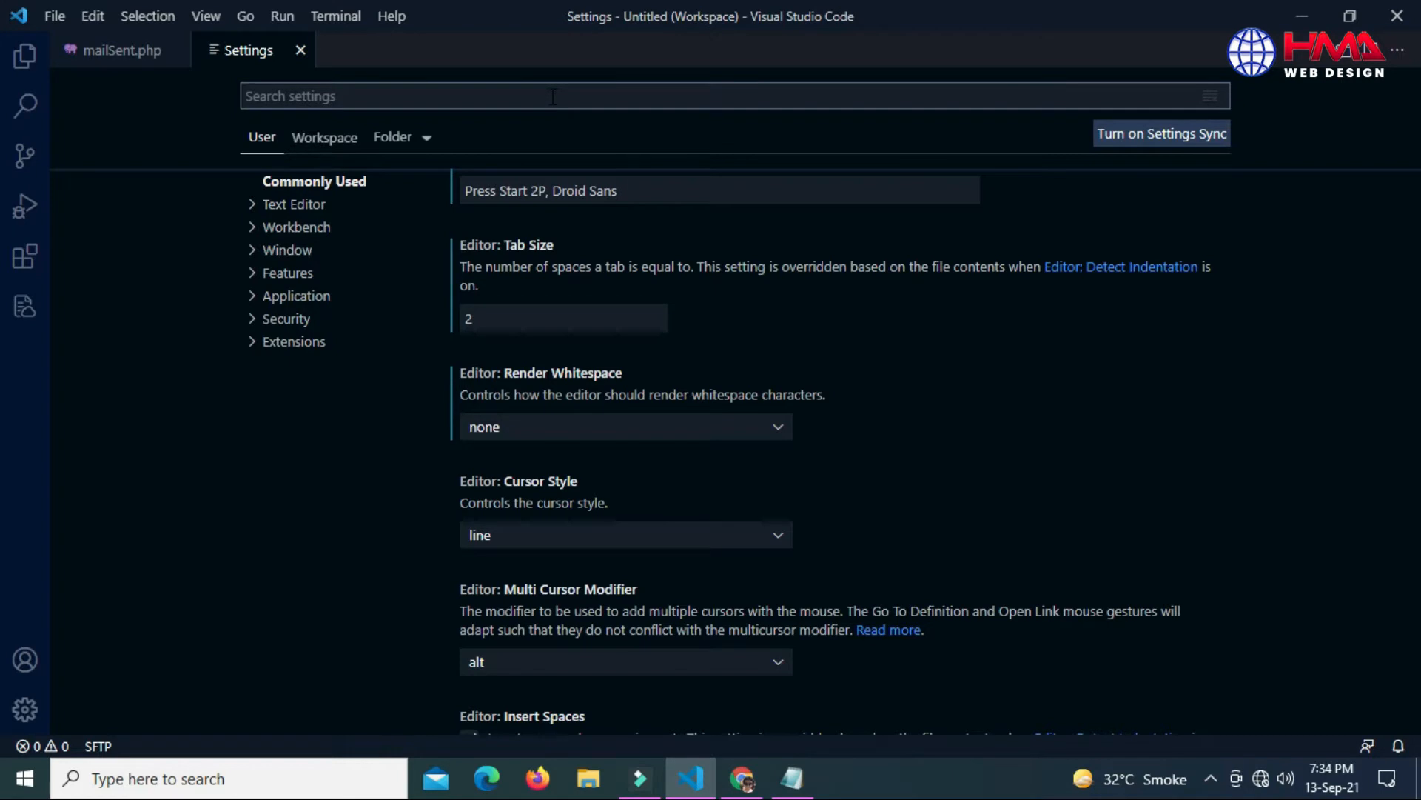
- Filter settings by 'font' and scroll to Editor: Font Size
type("font")
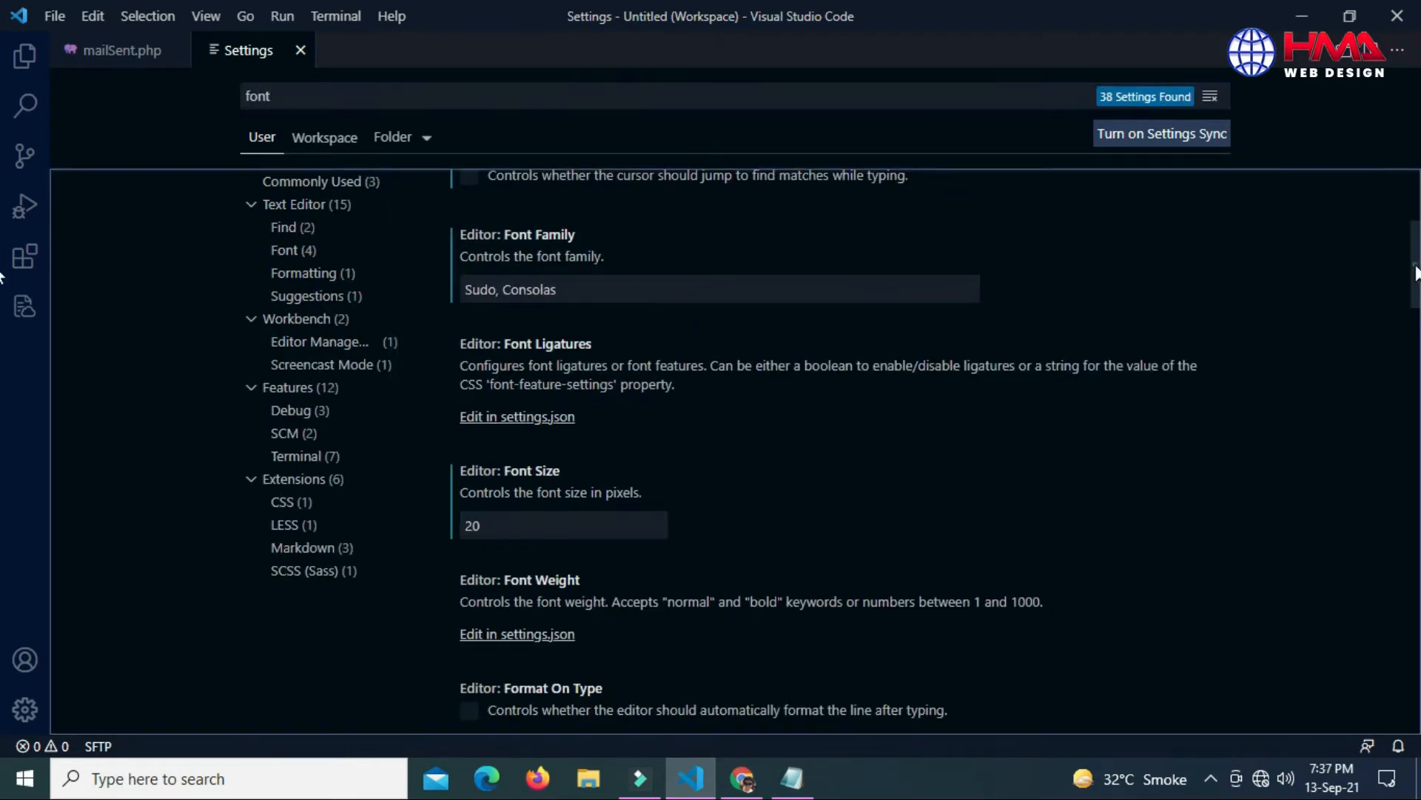
scroll("down", 3)
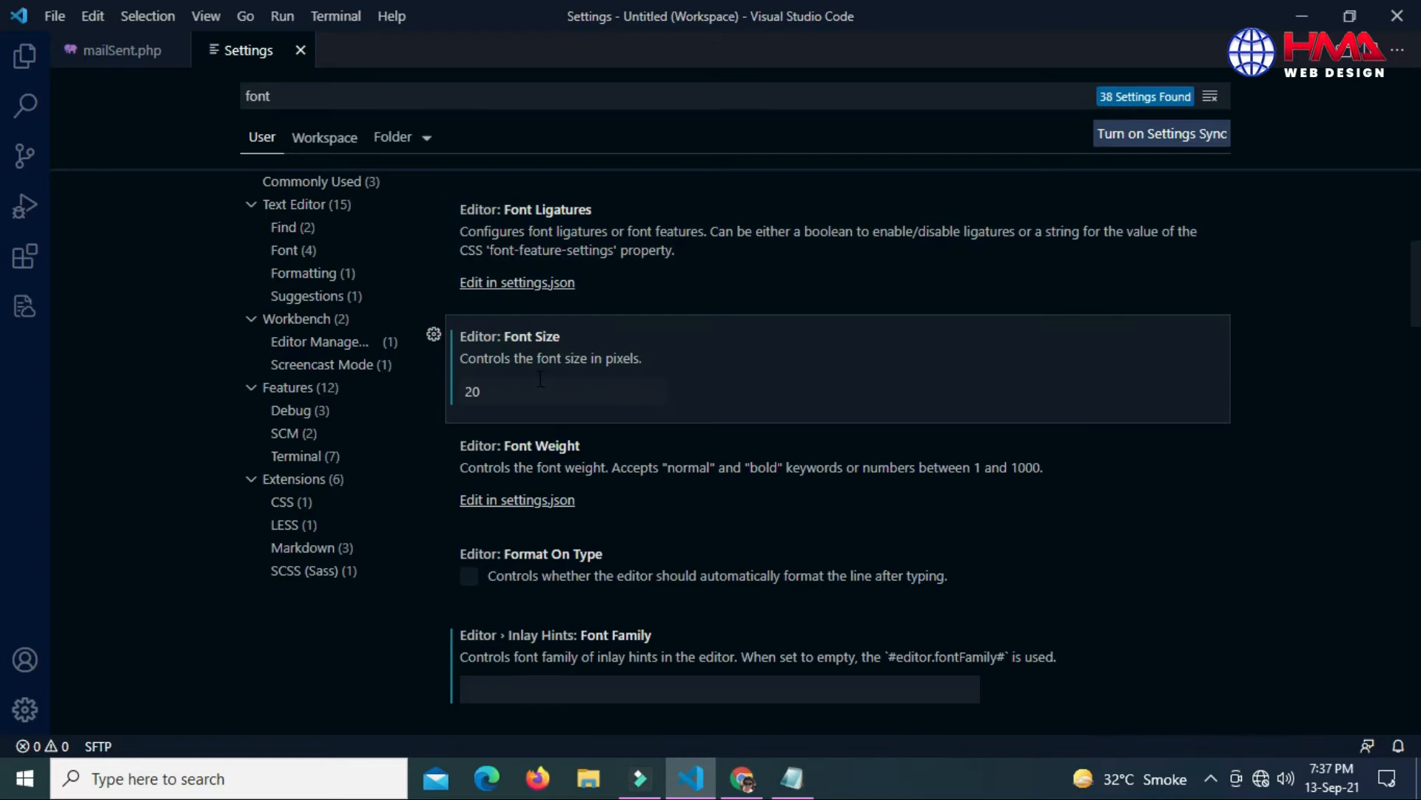
- Try an editor font size of 12 on mailSent.php, then return to Settings
left_click(562, 391)
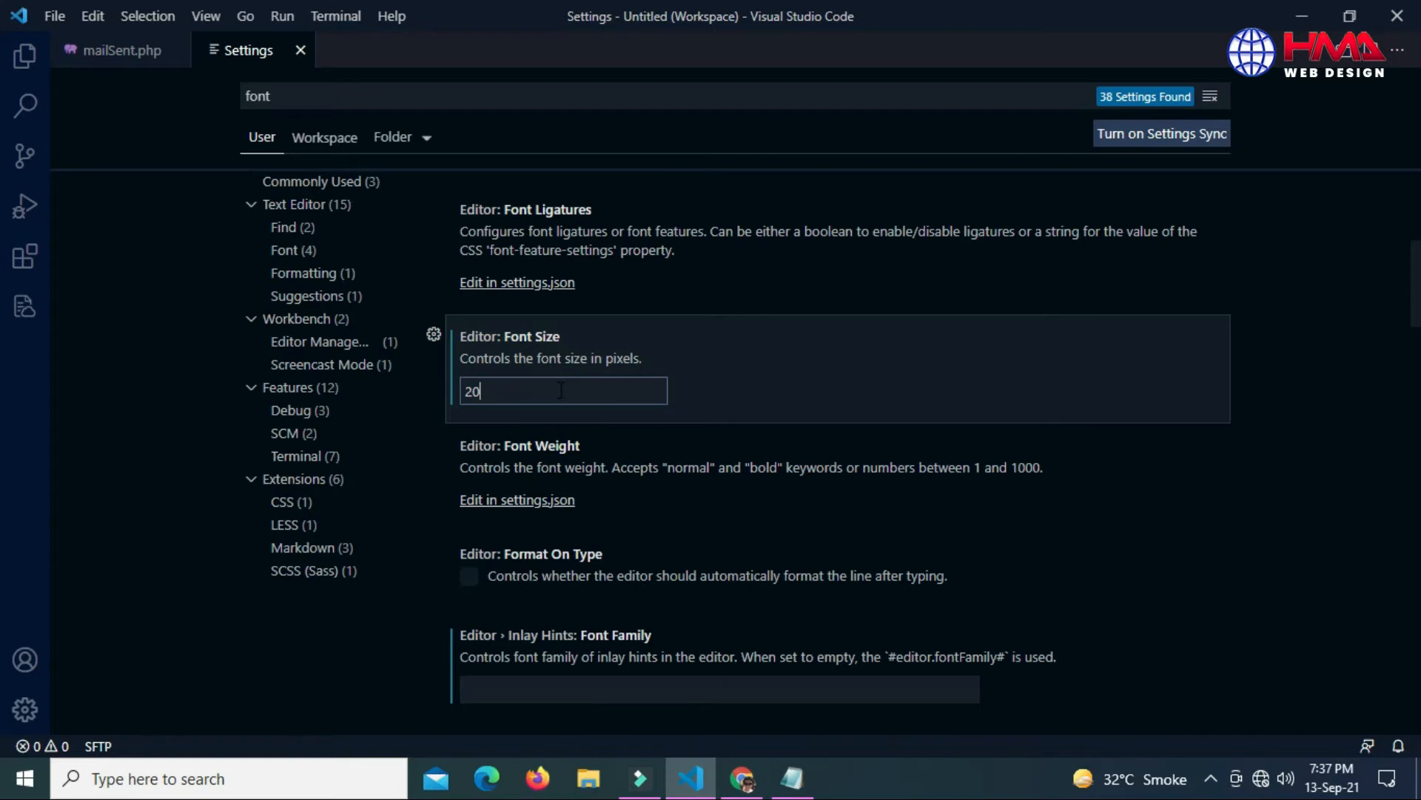
type("1")
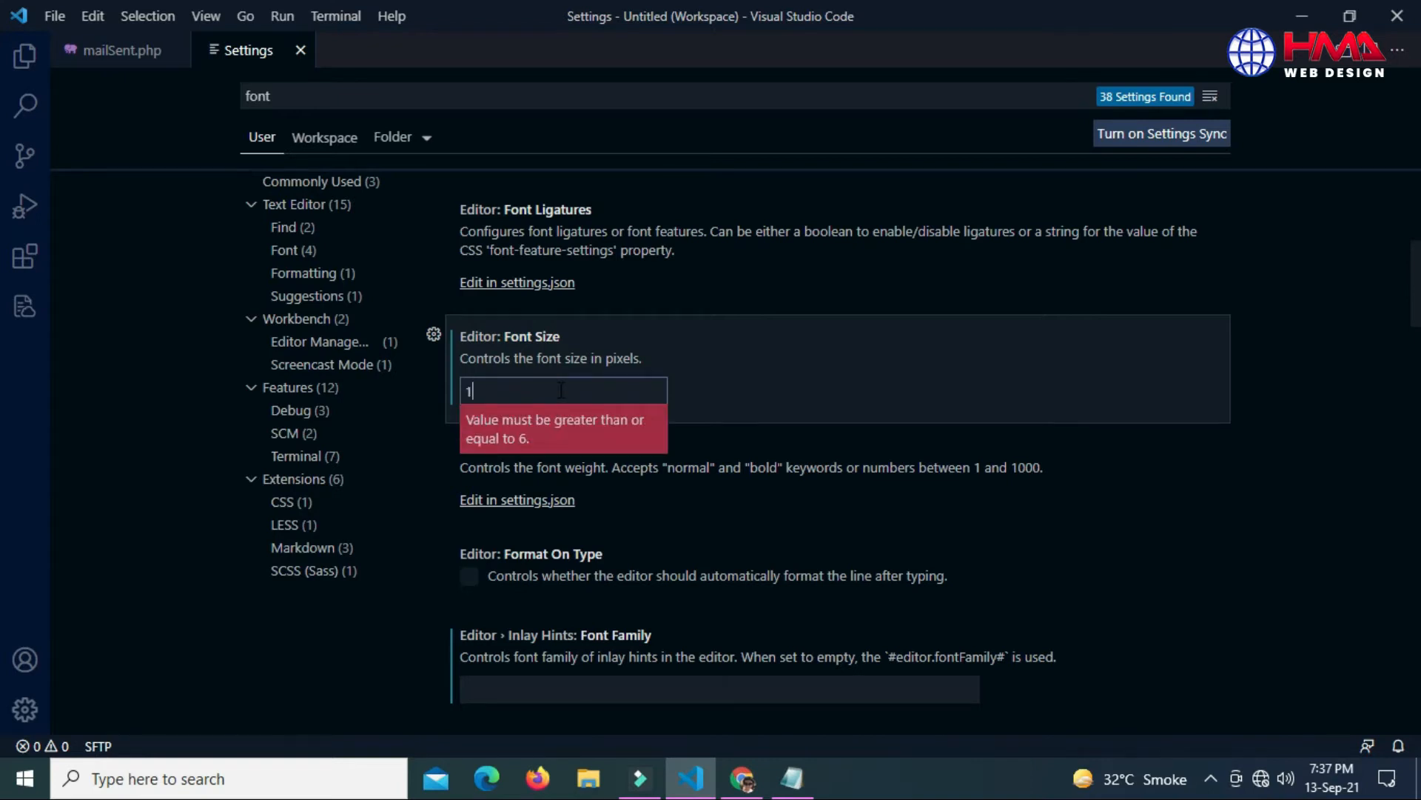
type("2")
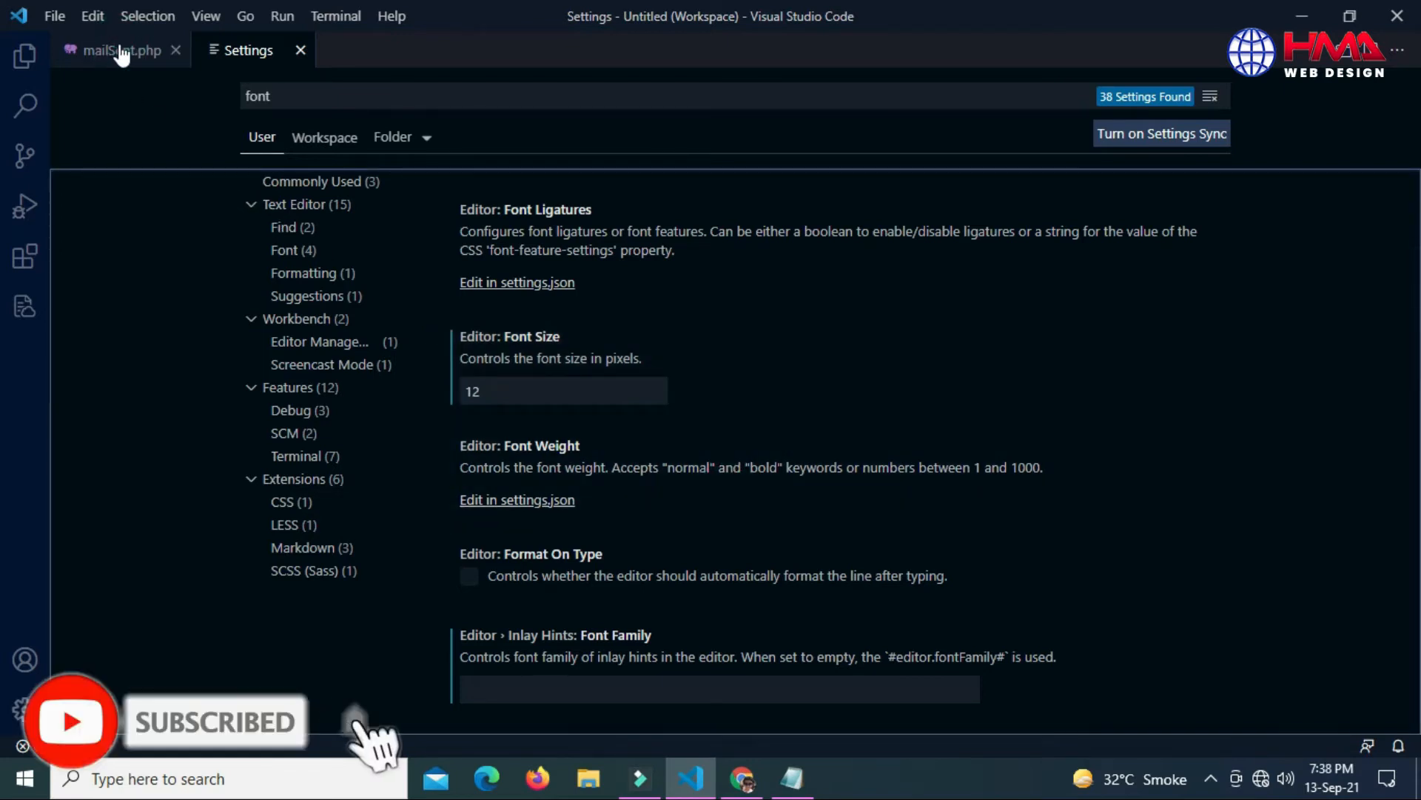
left_click(123, 49)
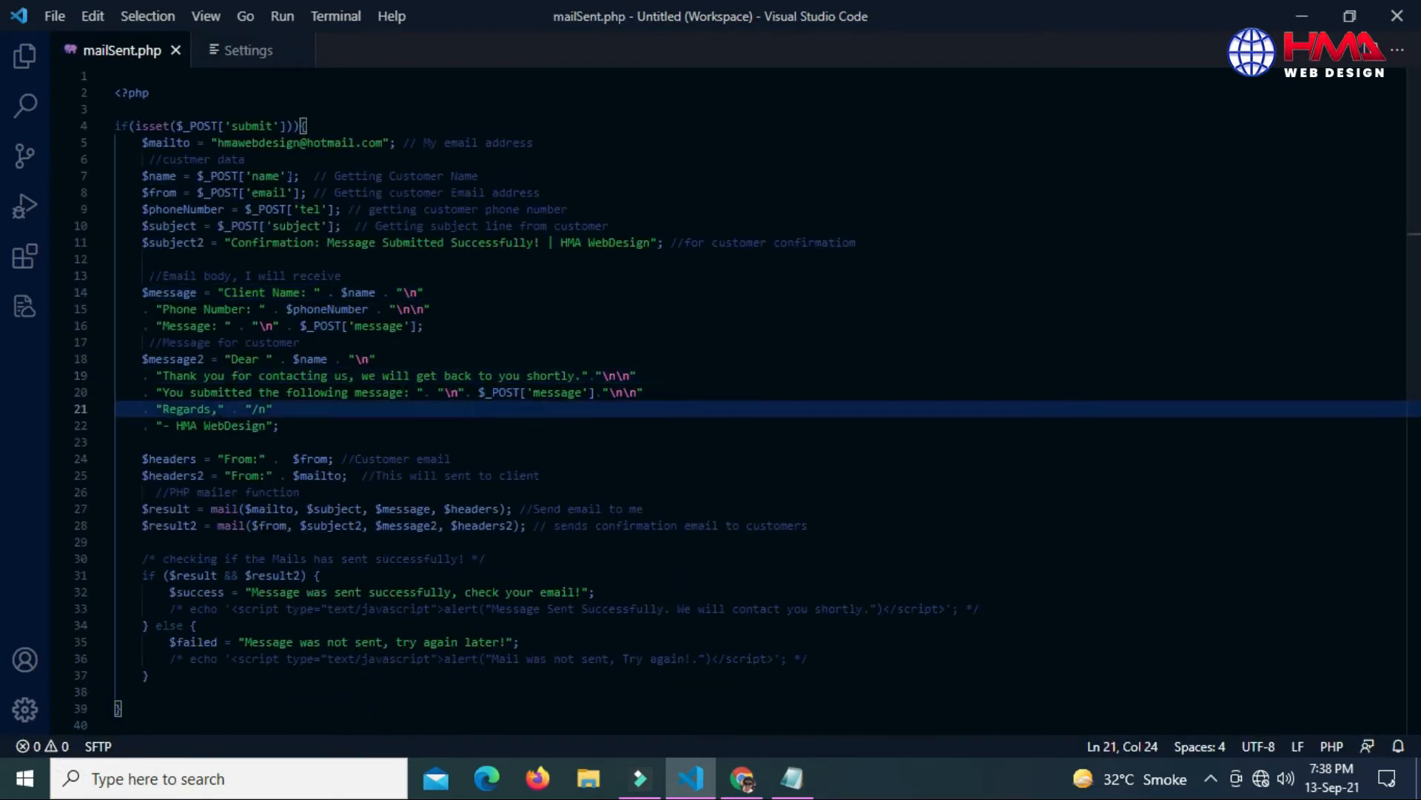
left_click(247, 50)
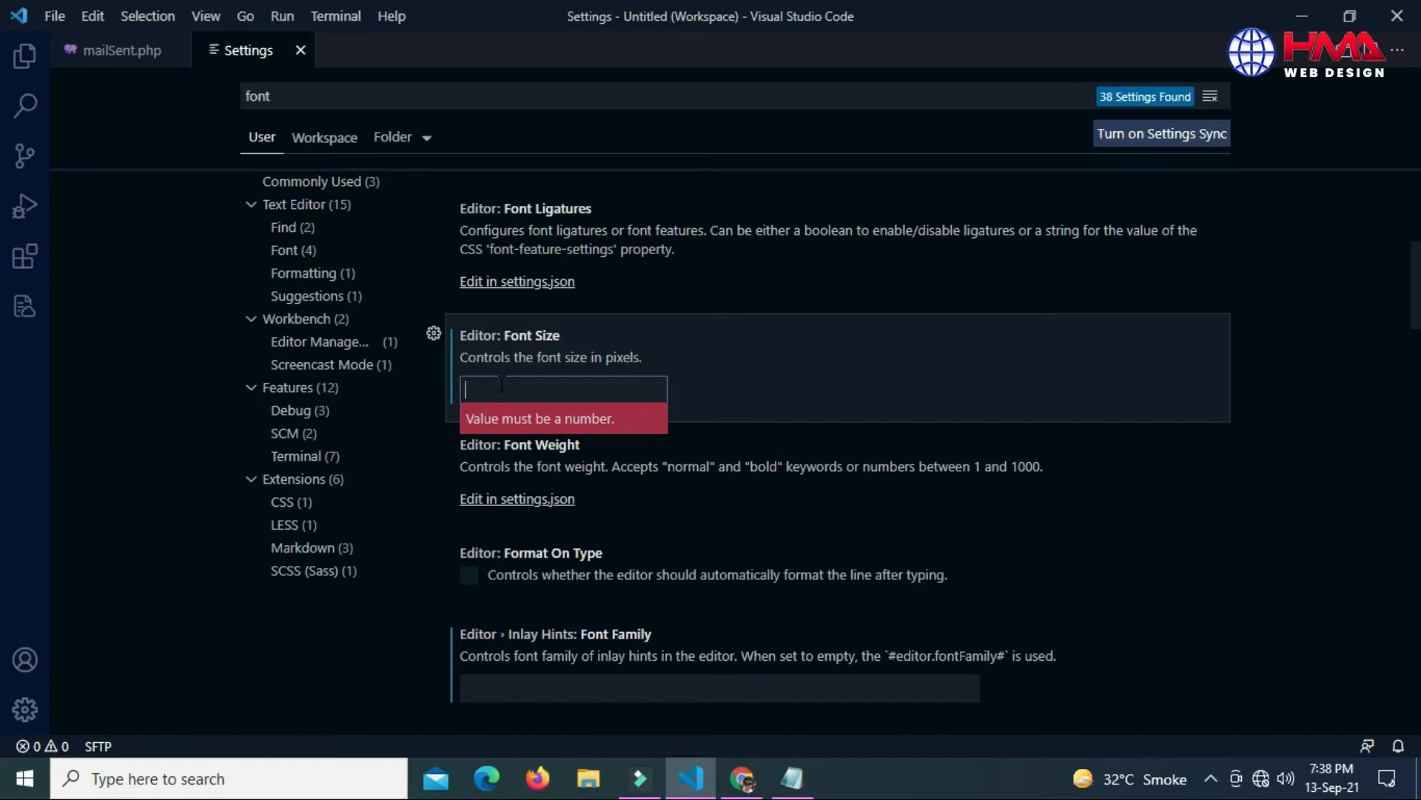
- Change the editor font size to 40 and view the larger mailSent.php code
type("20")
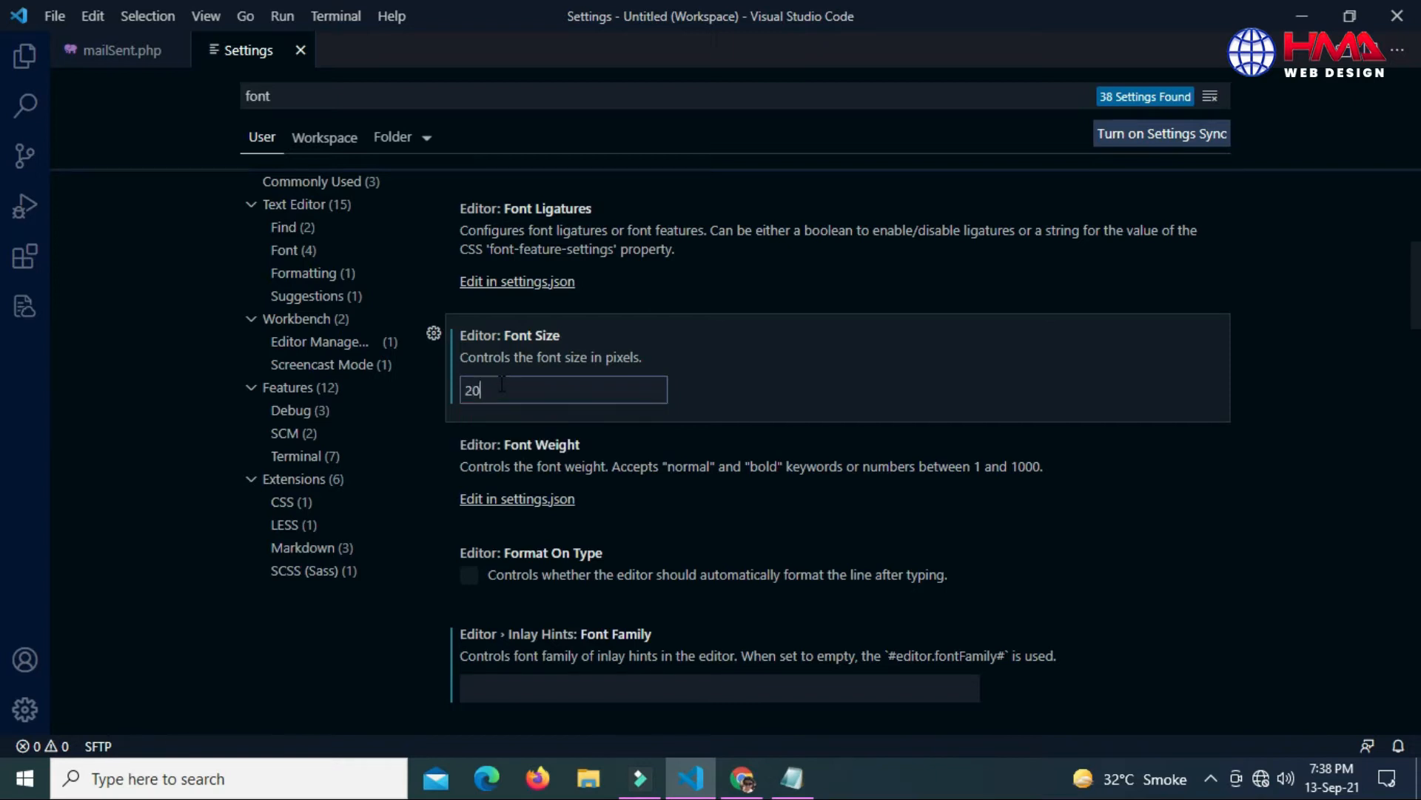
key("Backspace")
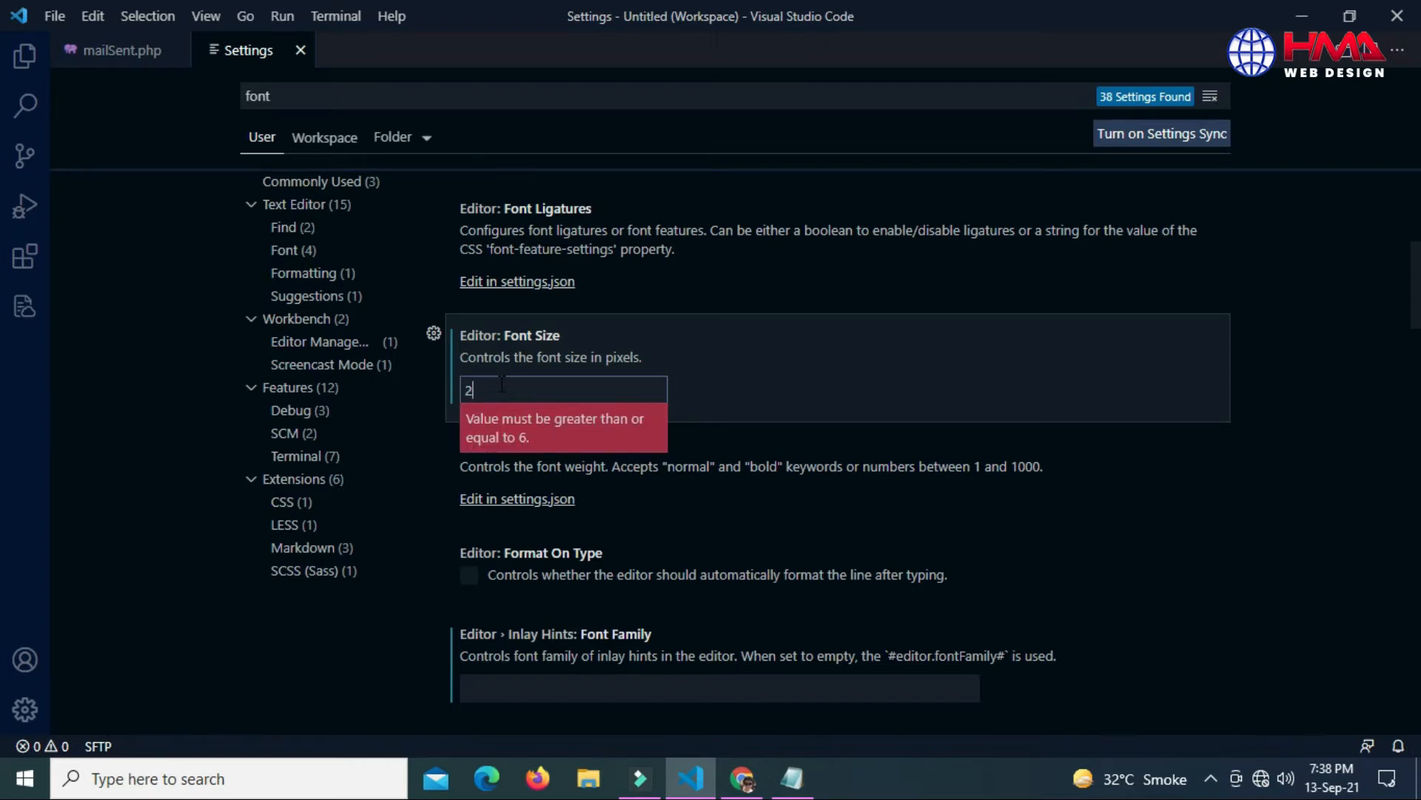
key("Backspace")
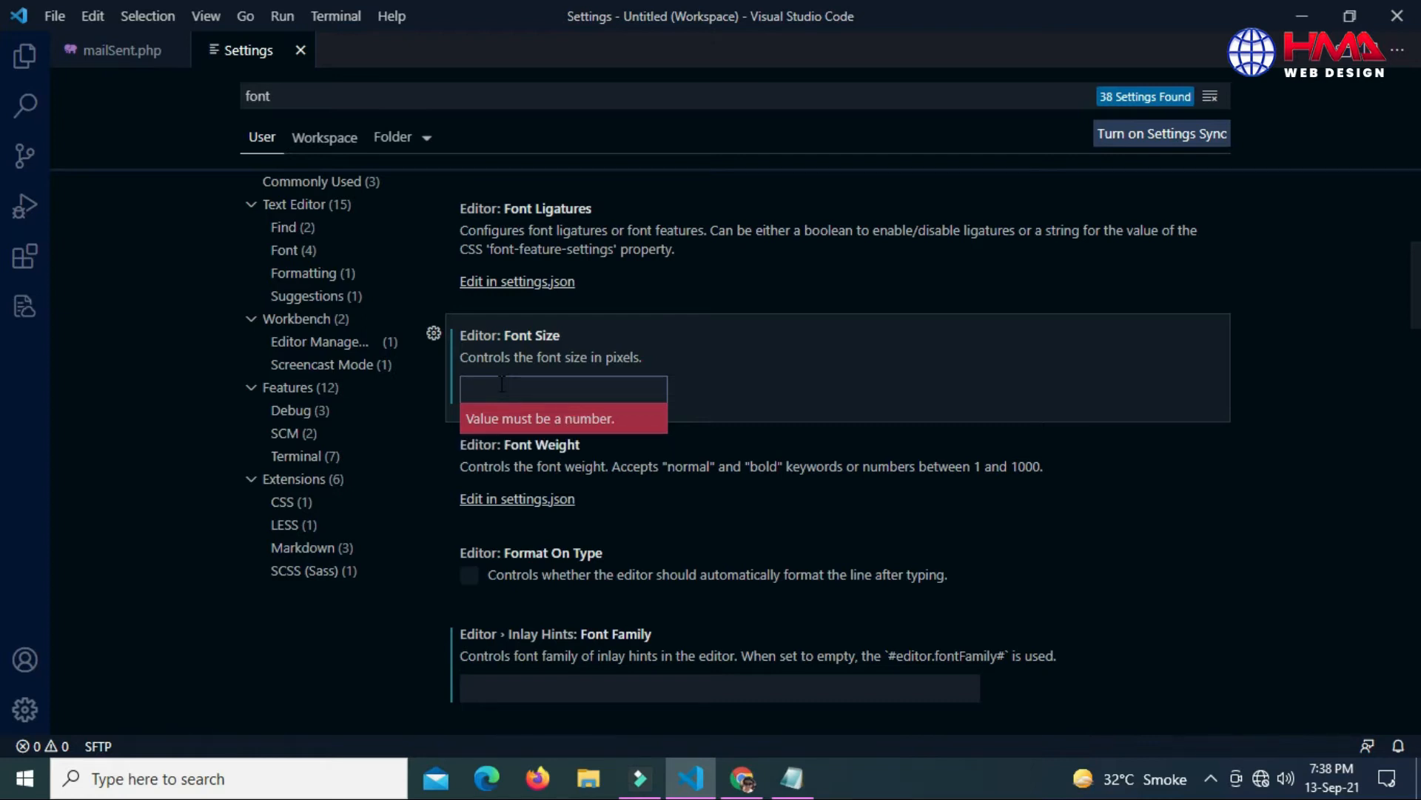
type("40")
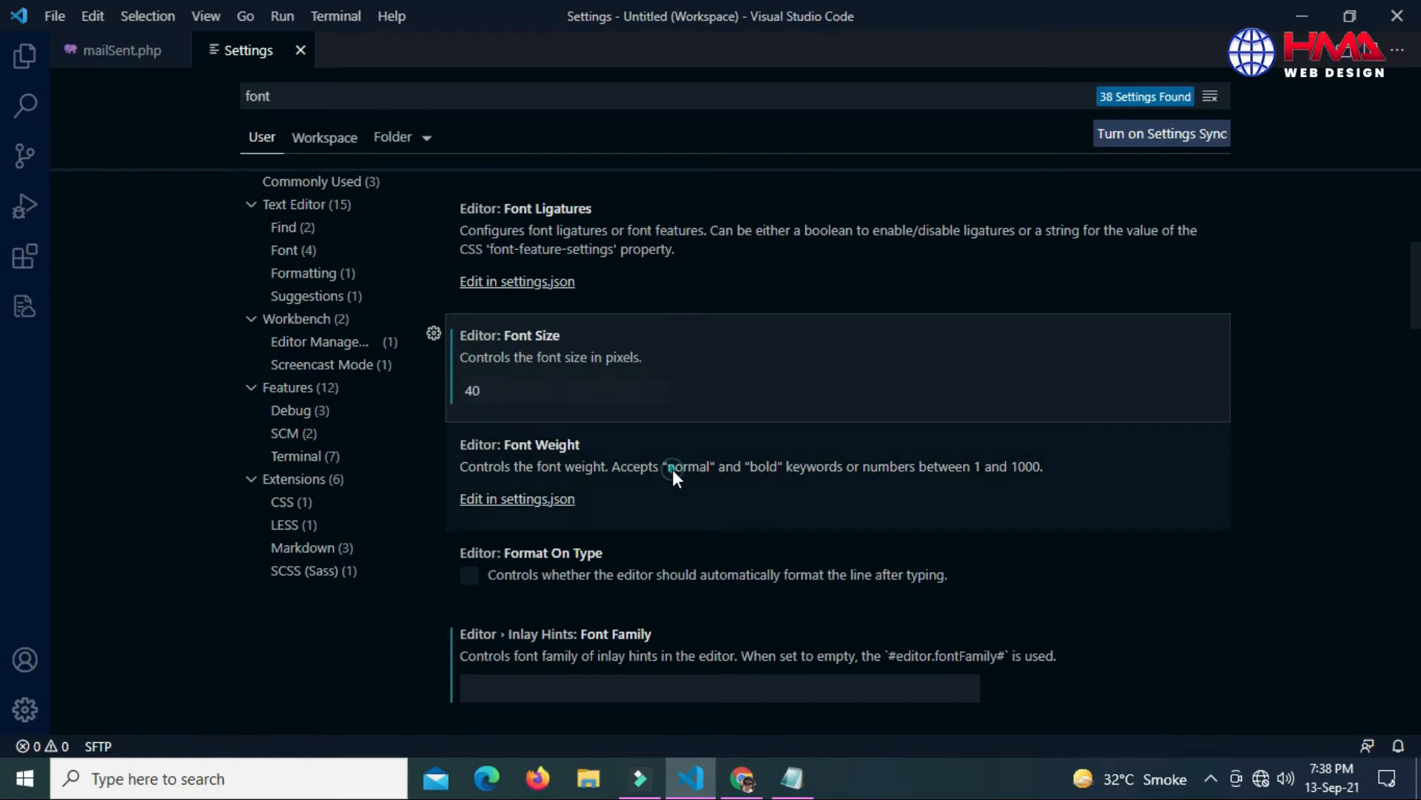
left_click(118, 50)
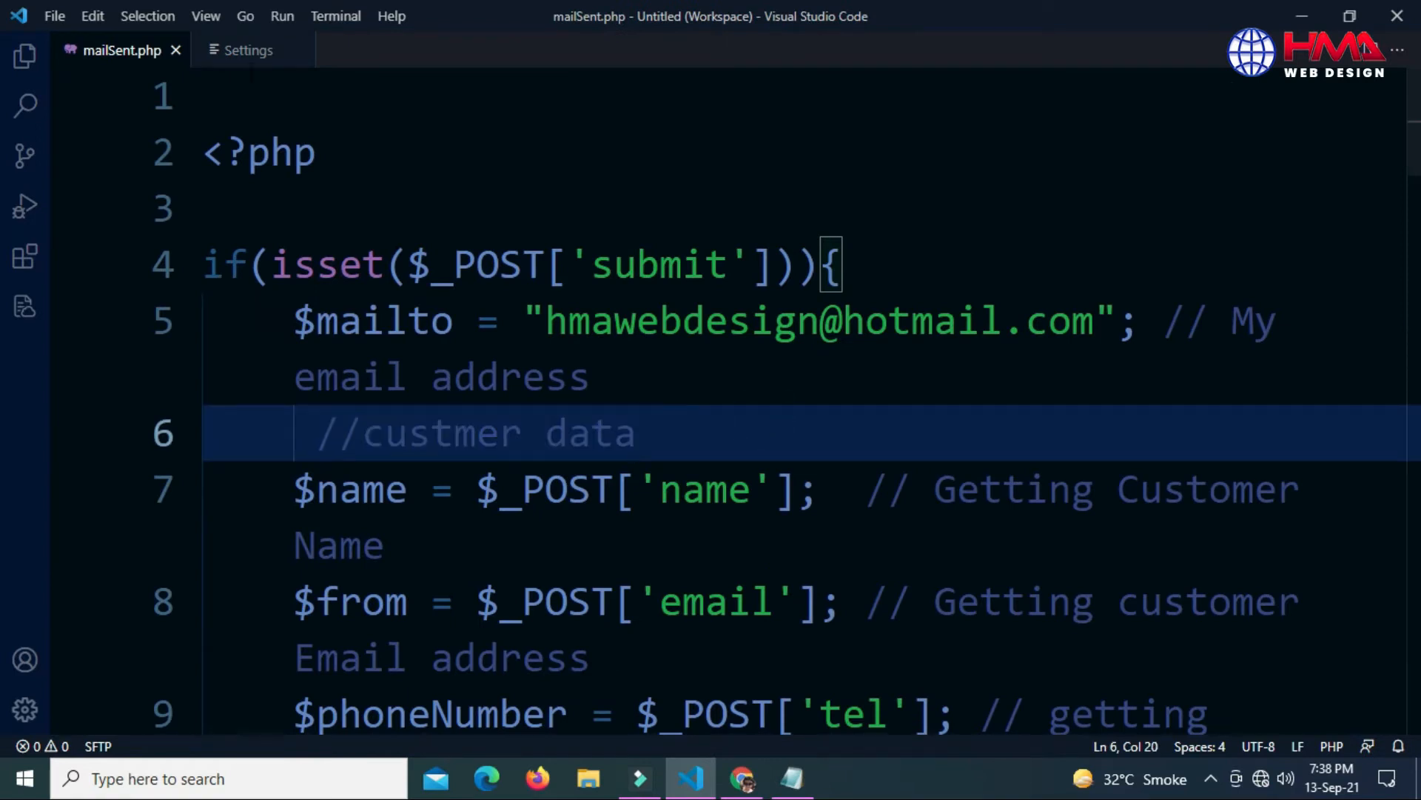
- Enter 20 in Editor: Font Size and apply it
left_click(247, 49)
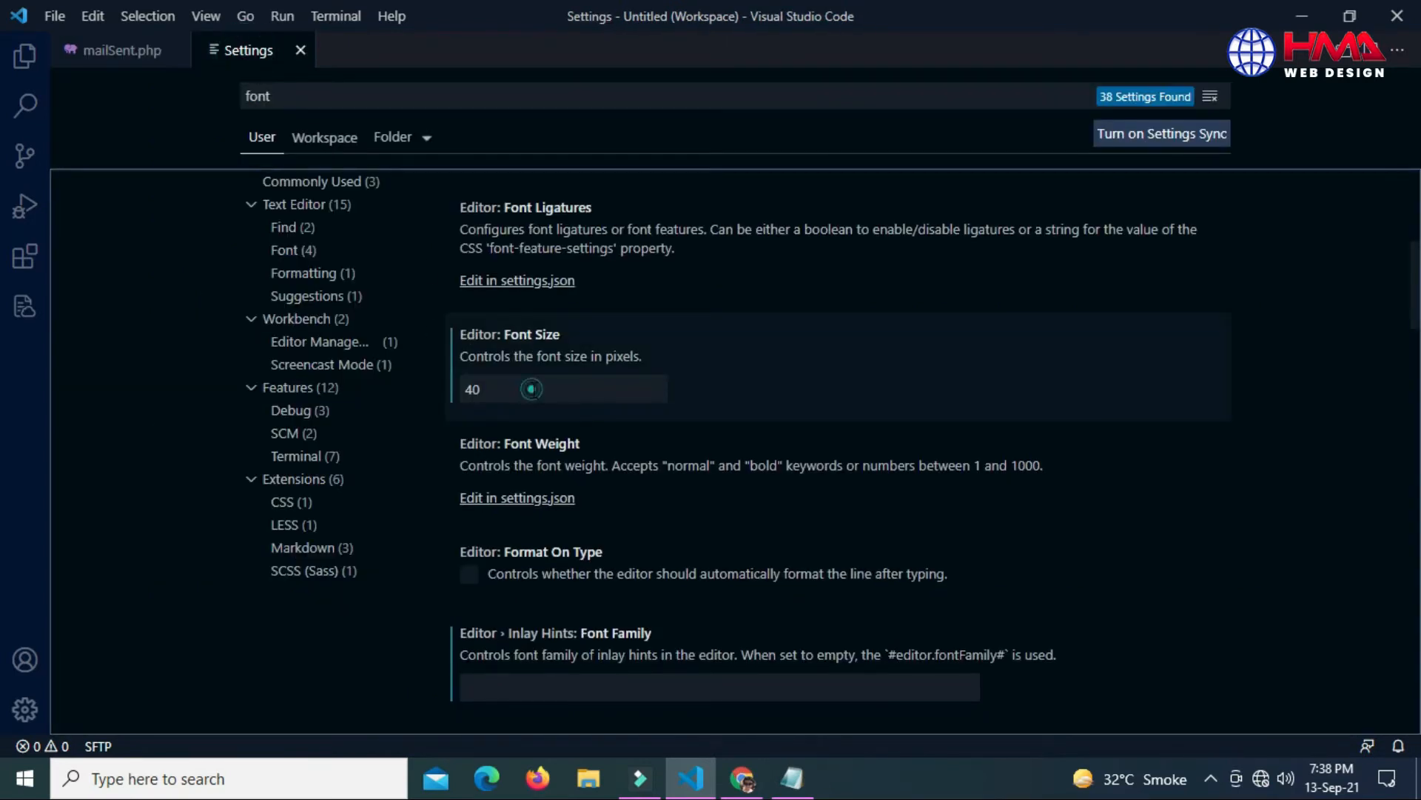
left_click(562, 388)
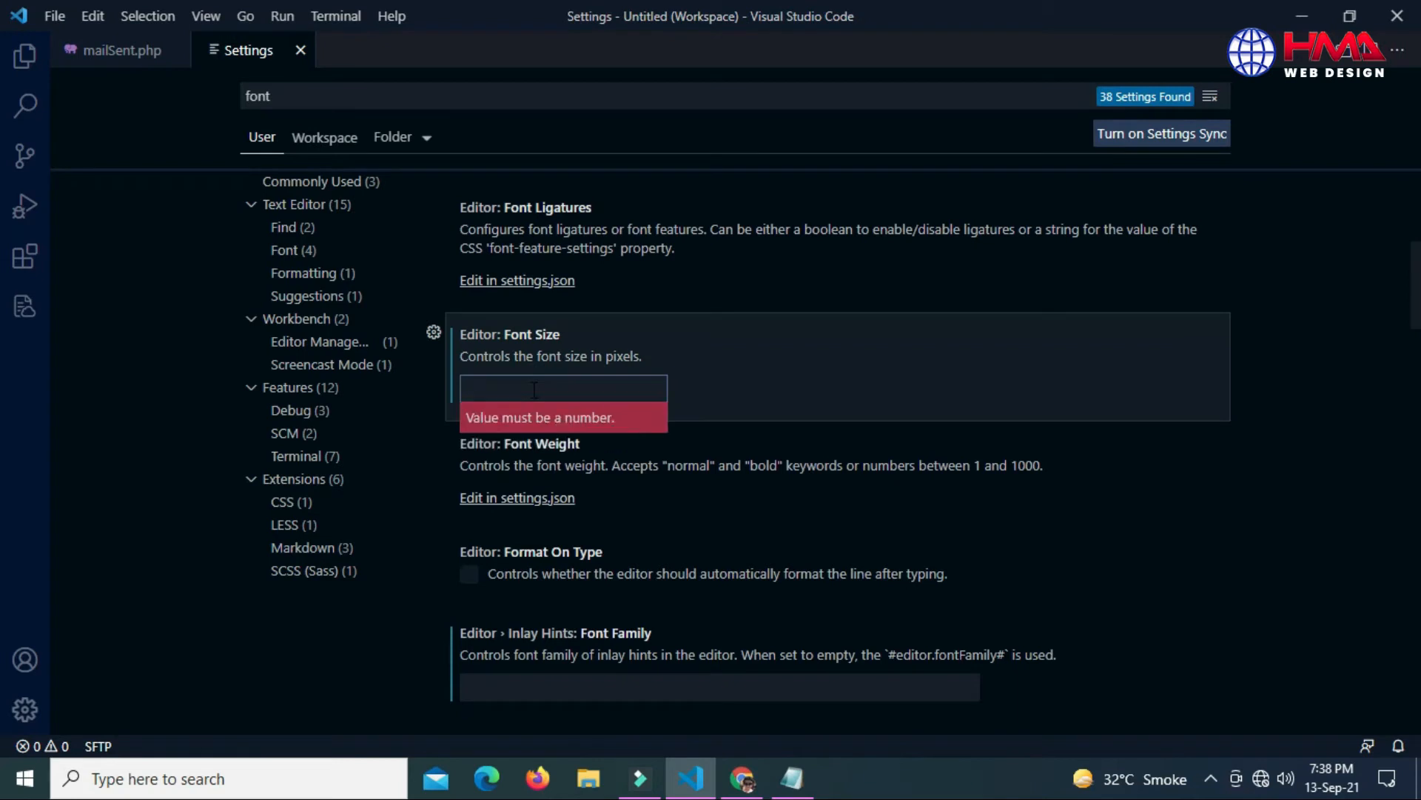
type("20")
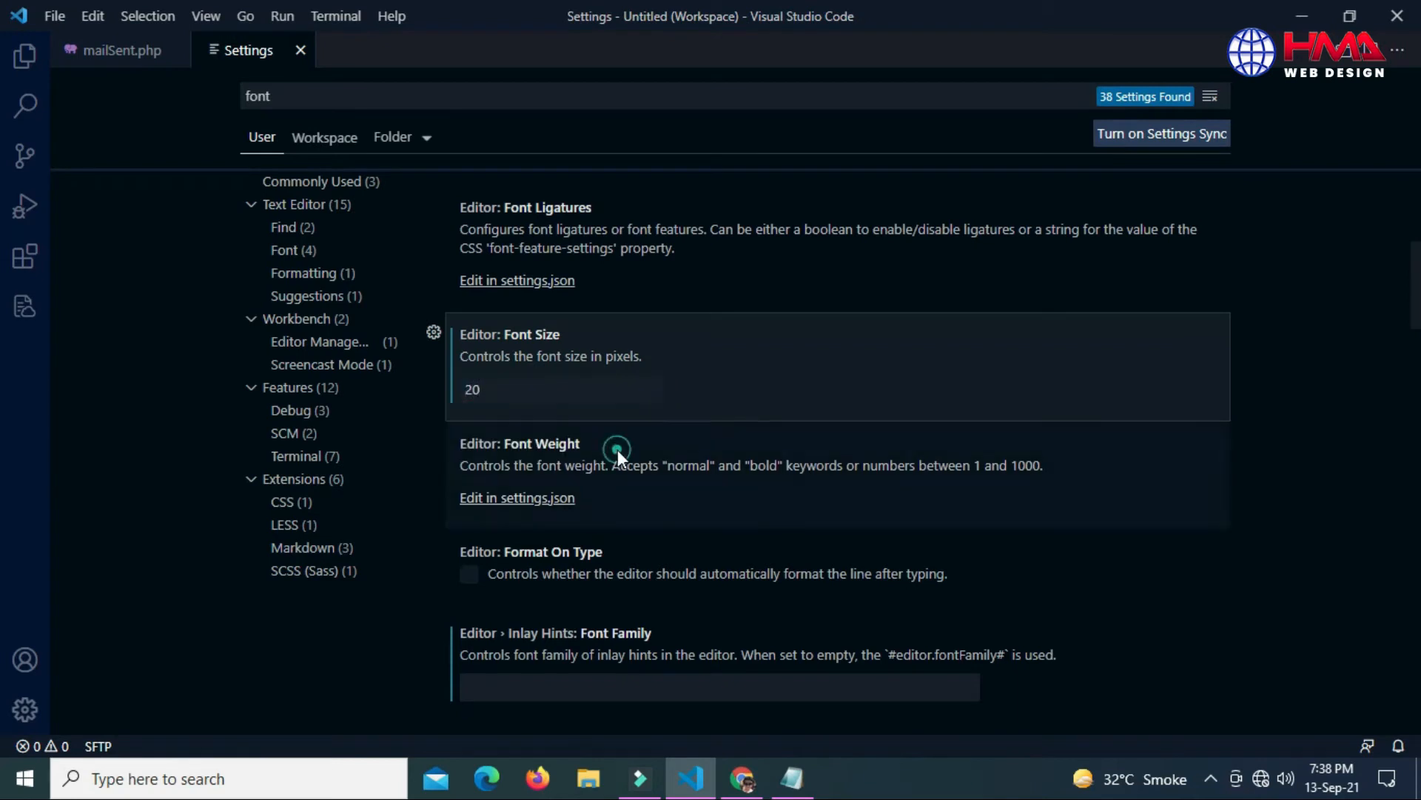
left_click(118, 50)
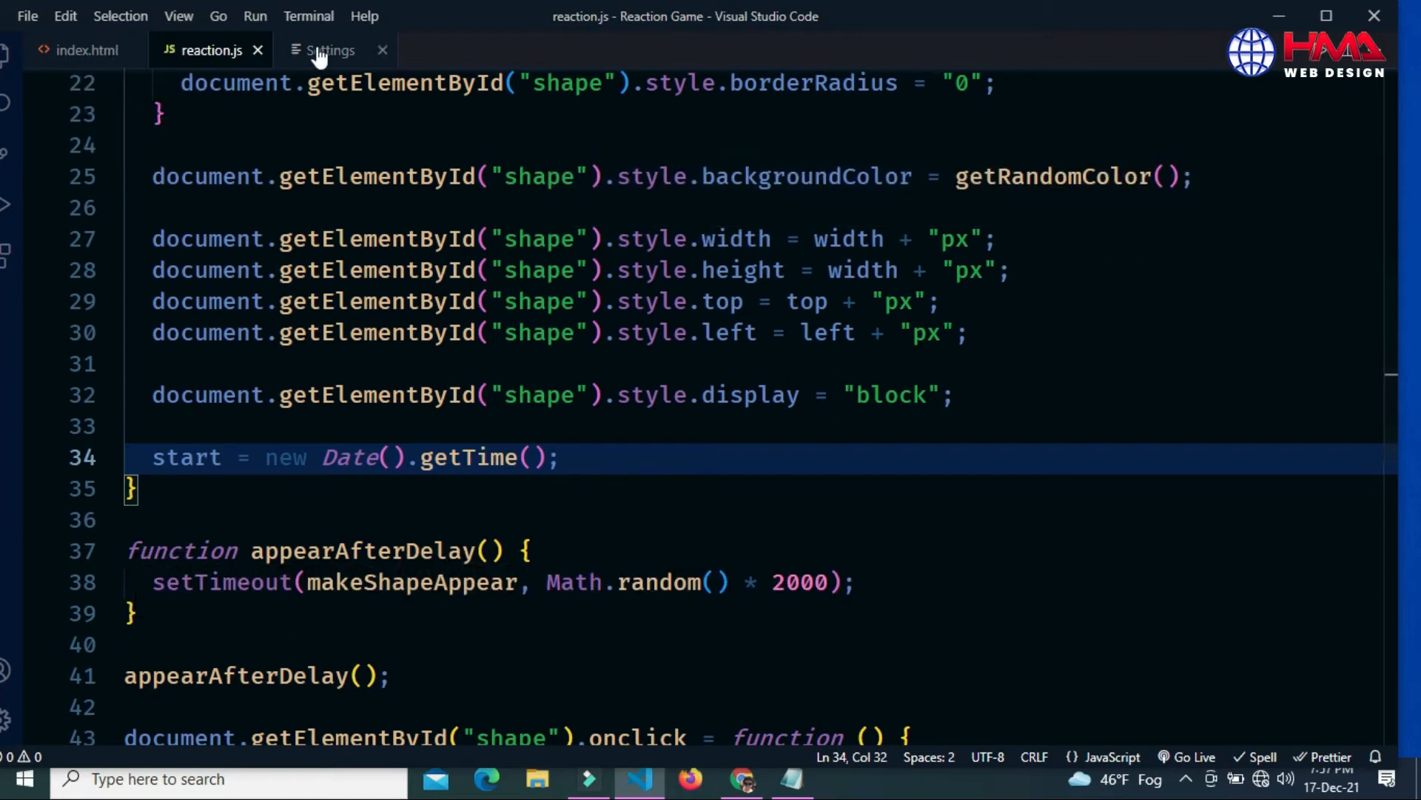
- Search settings for 'font w' and open Editor: Font Weight in settings.json
left_click(330, 50)
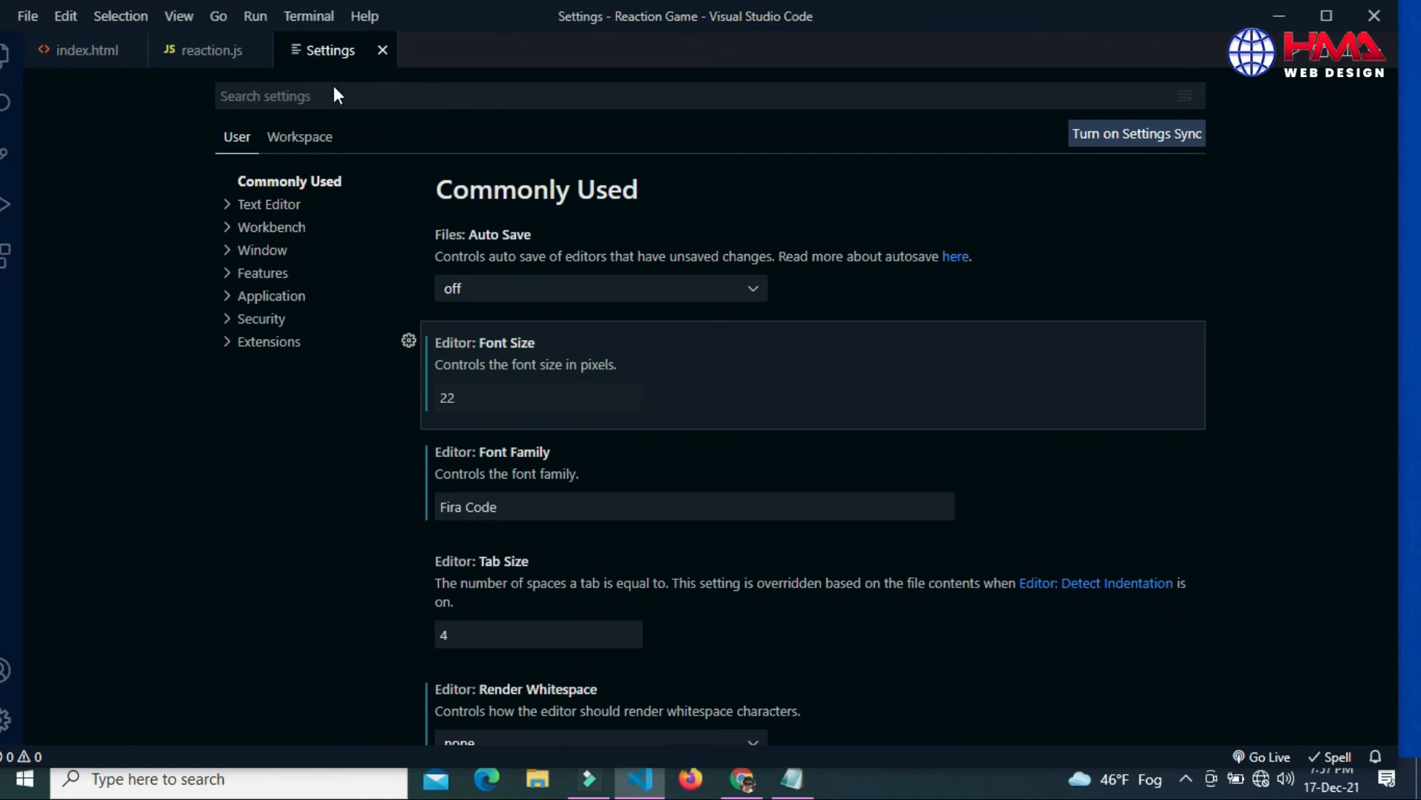
type("f")
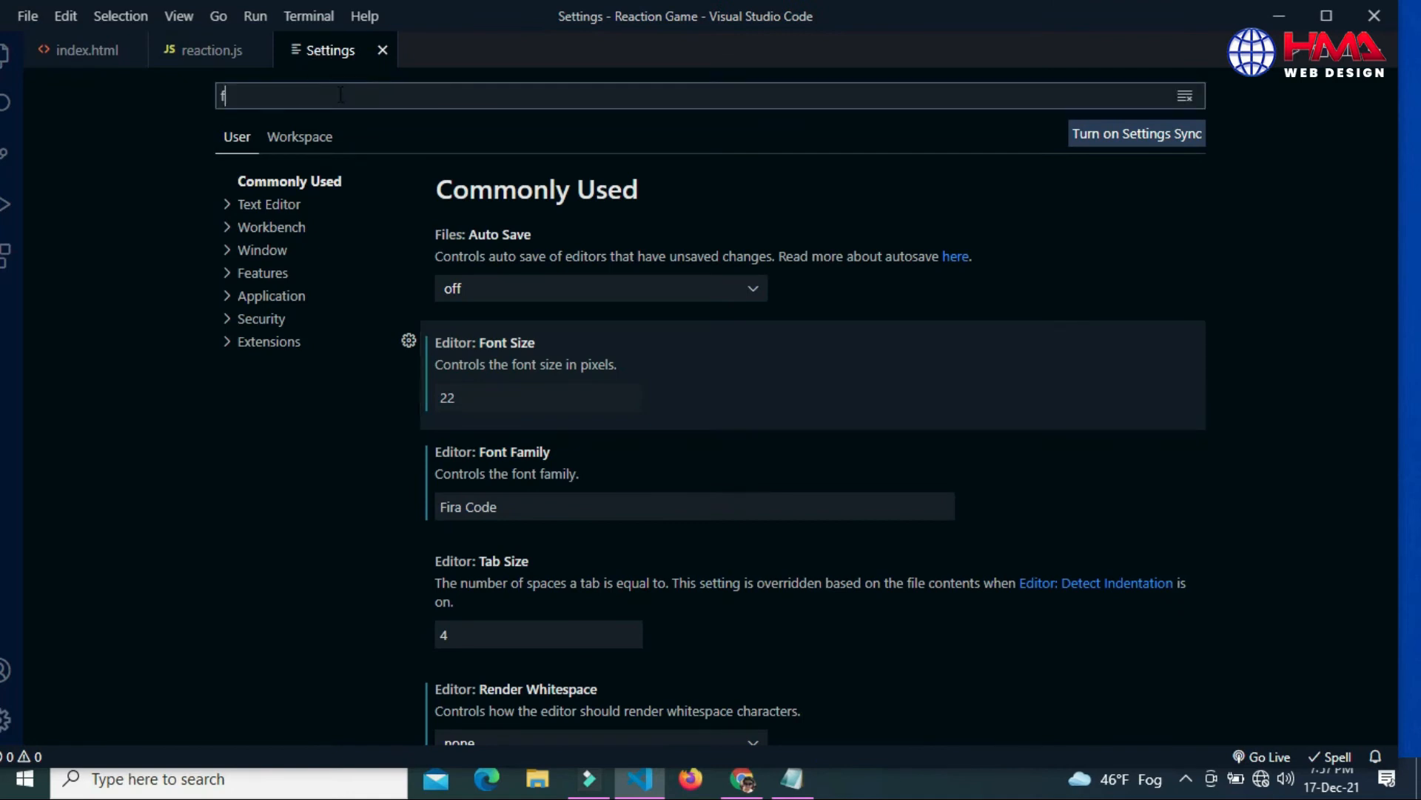
type("ont weight")
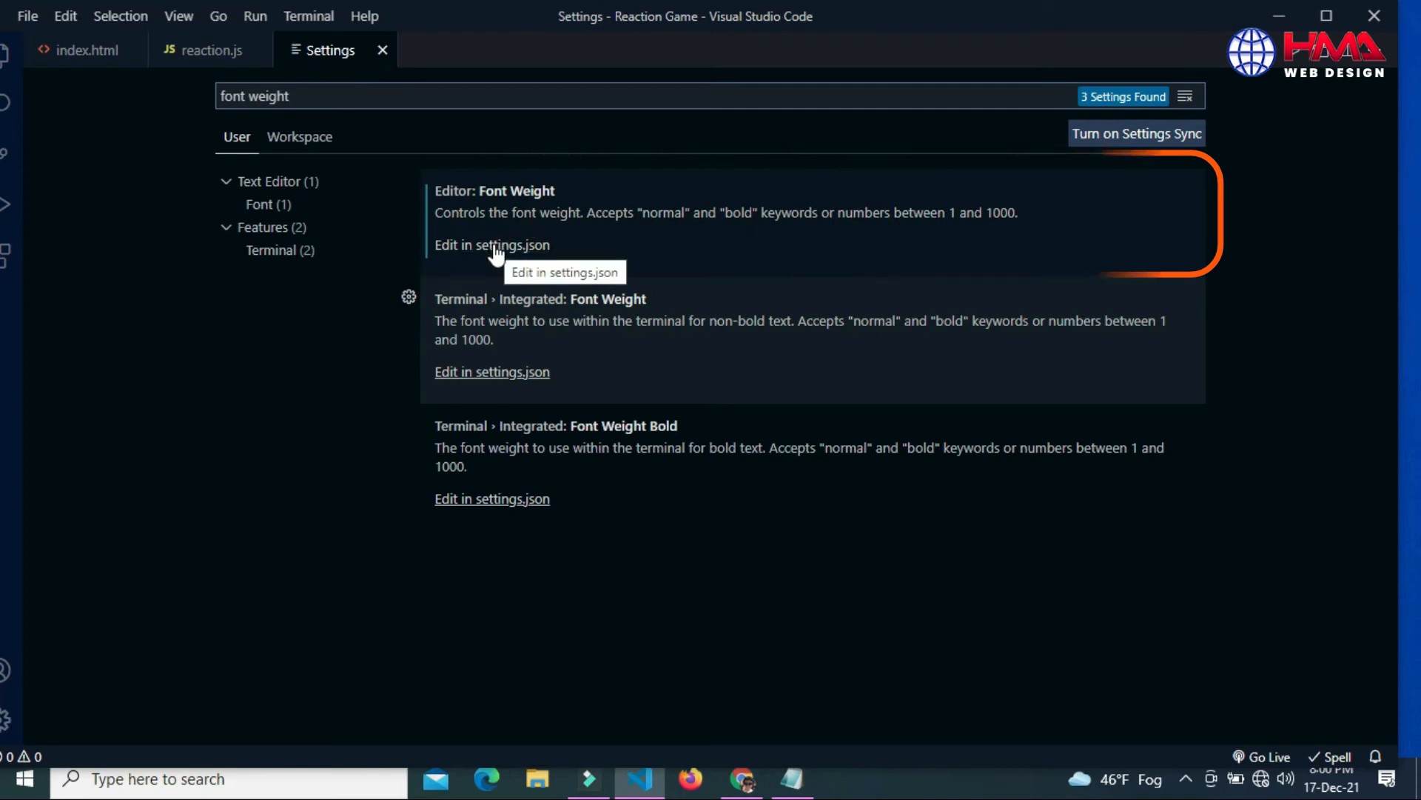
left_click(492, 245)
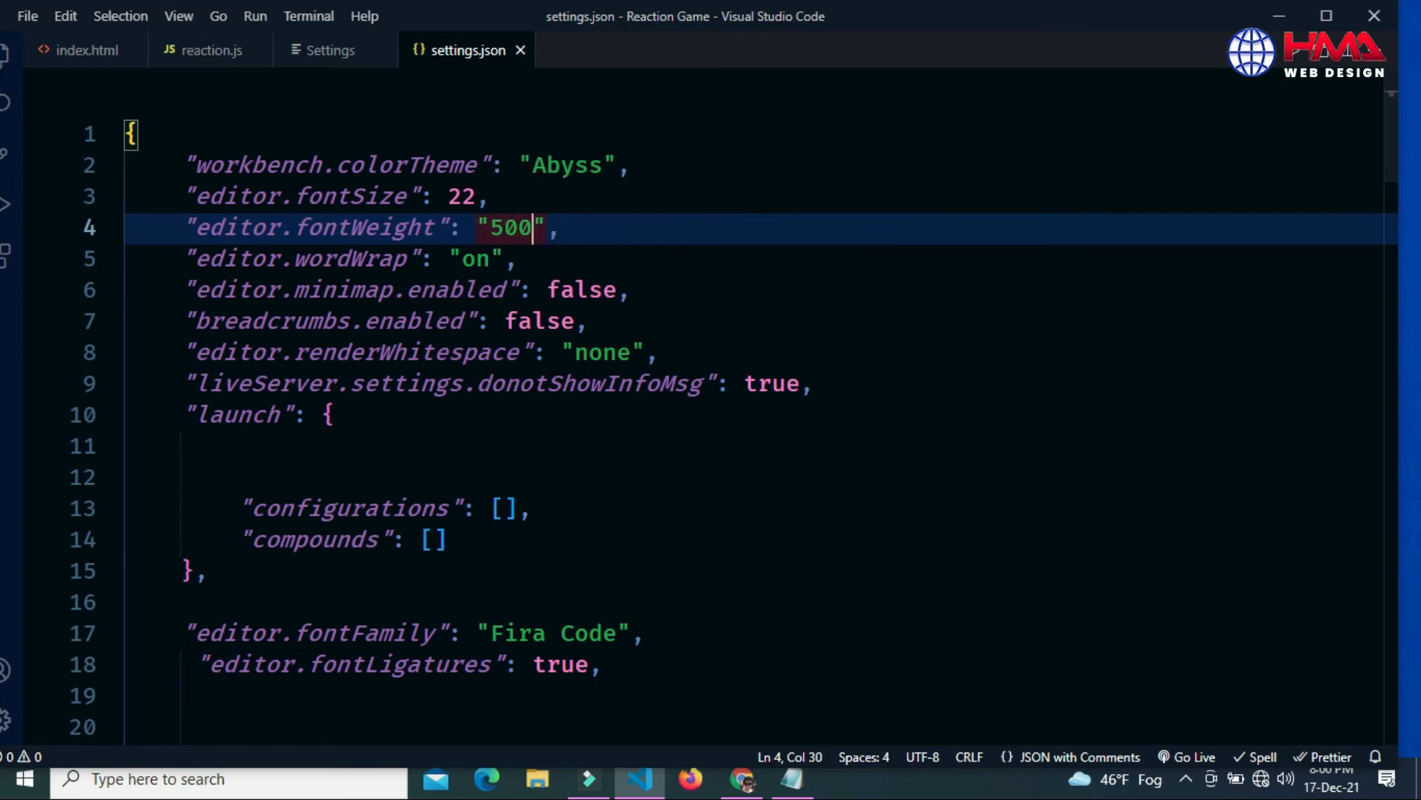
- Set editor.fontWeight to "300", save settings.json, and view reaction.js
key("Backspace")
type("3")
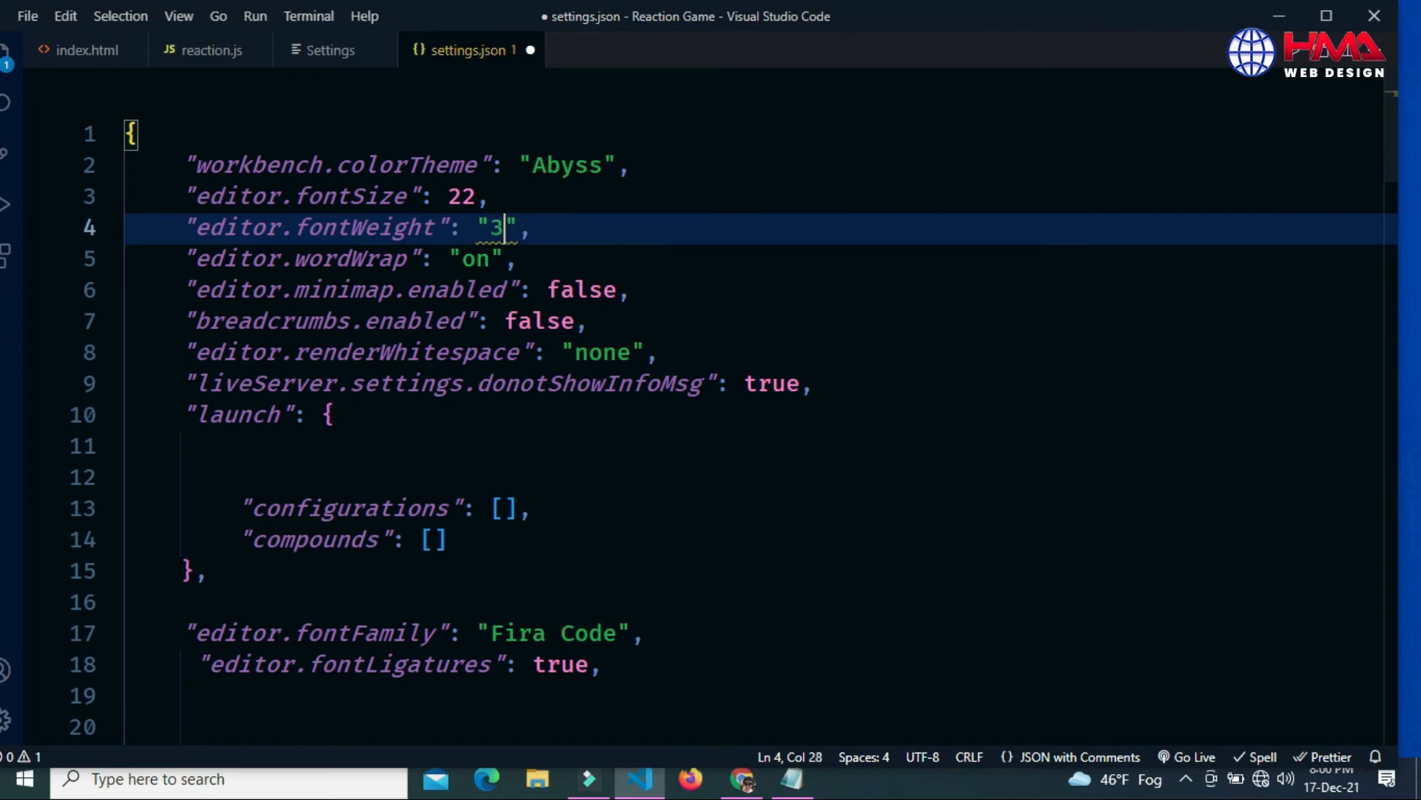
type("00")
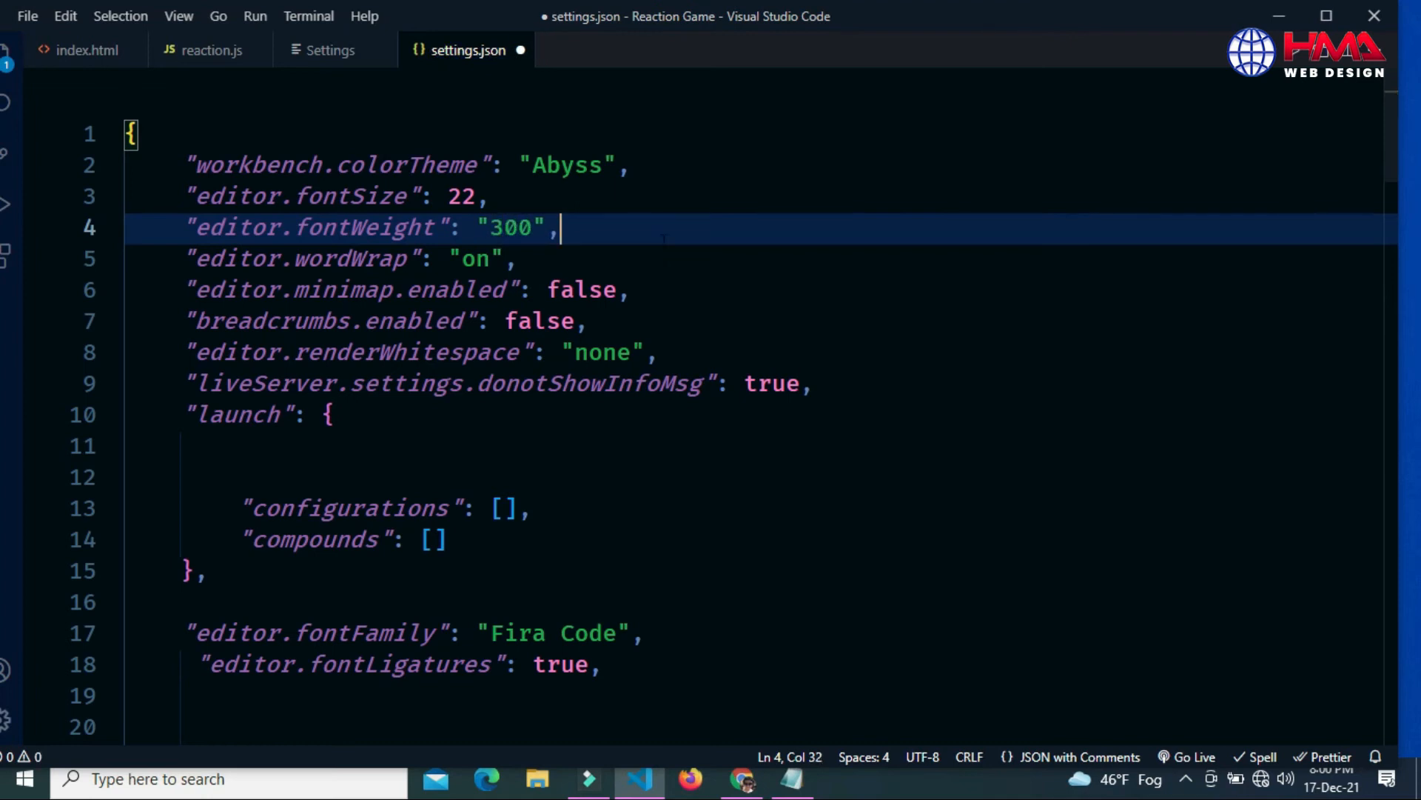
key("ctrl+s")
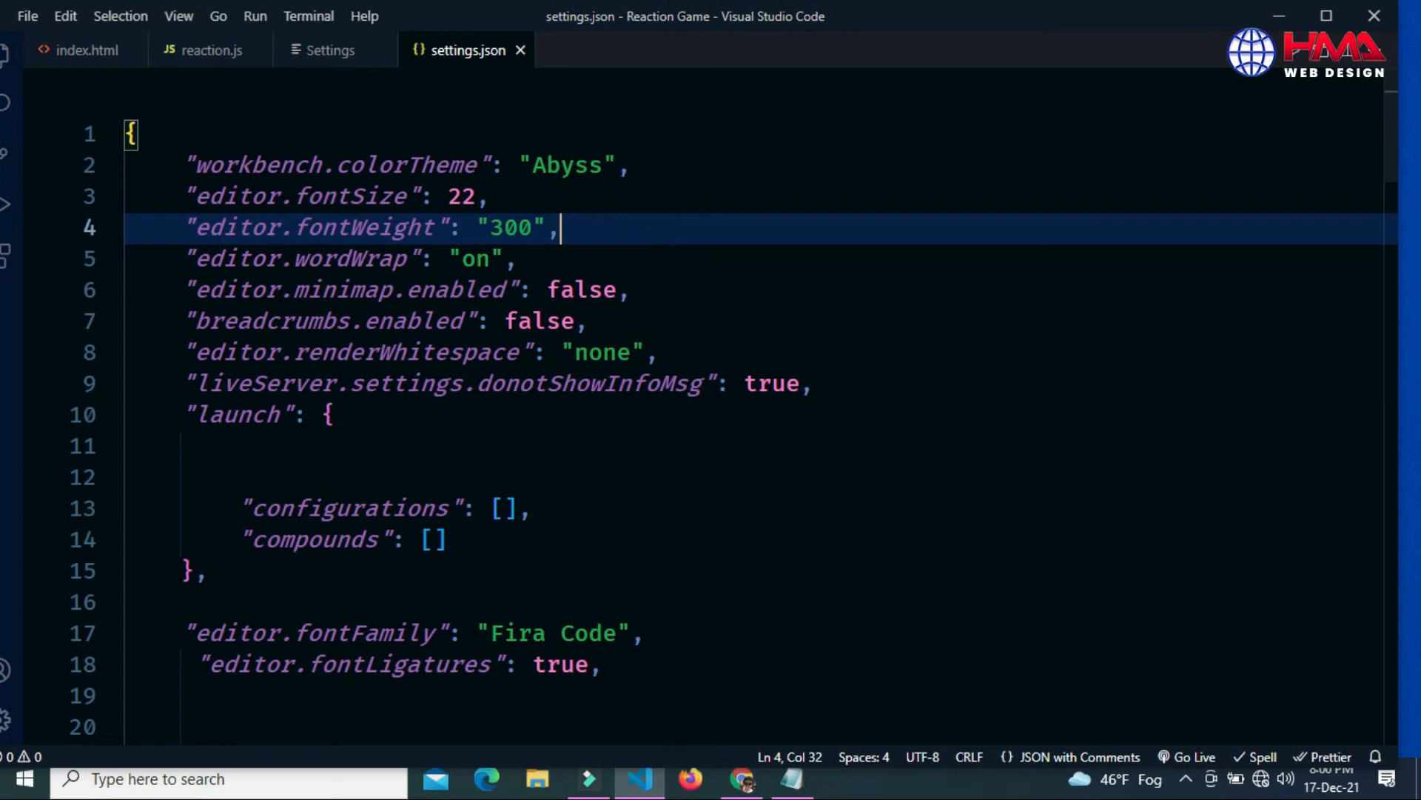
left_click(211, 49)
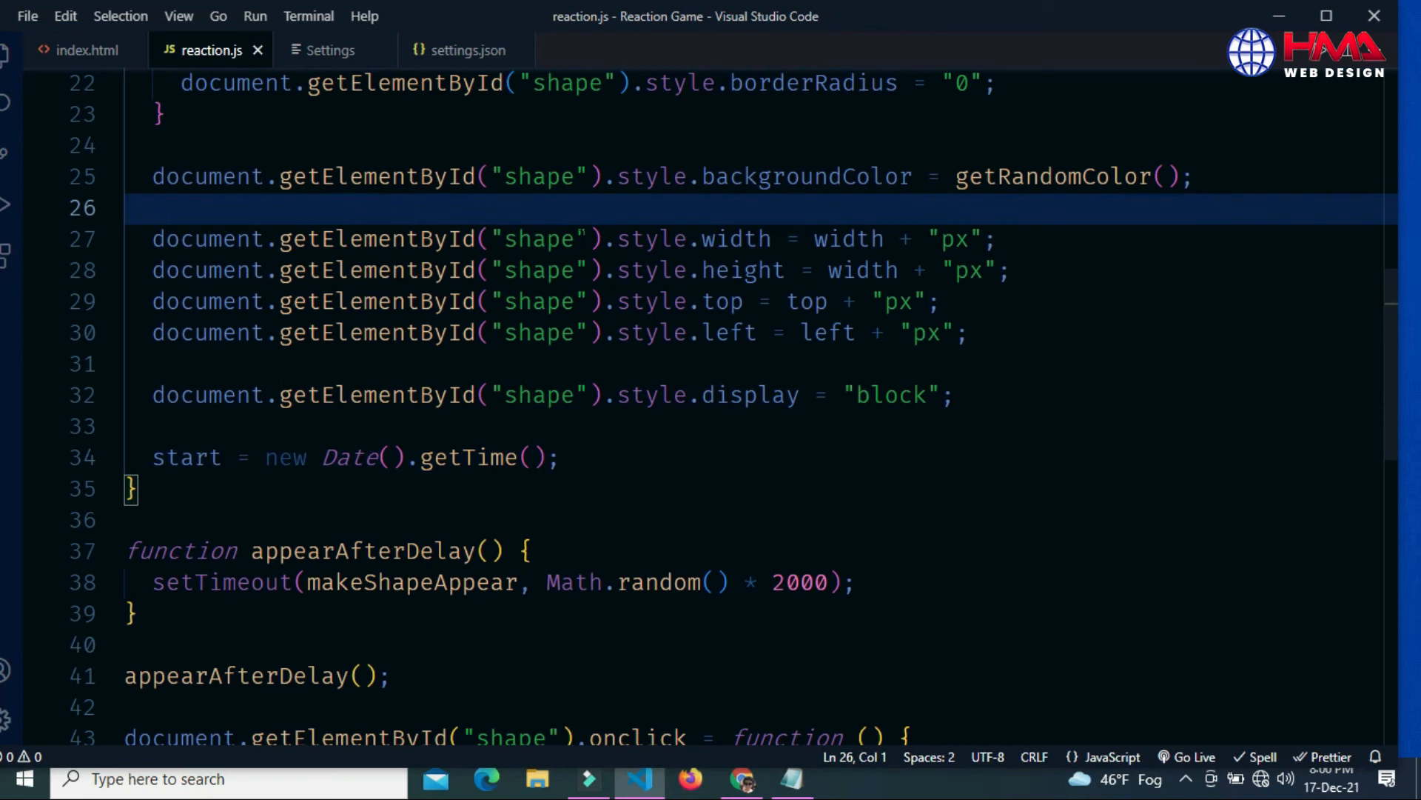
- Set editor.fontWeight to "800", save, and inspect the bold reaction.js code
left_click(467, 50)
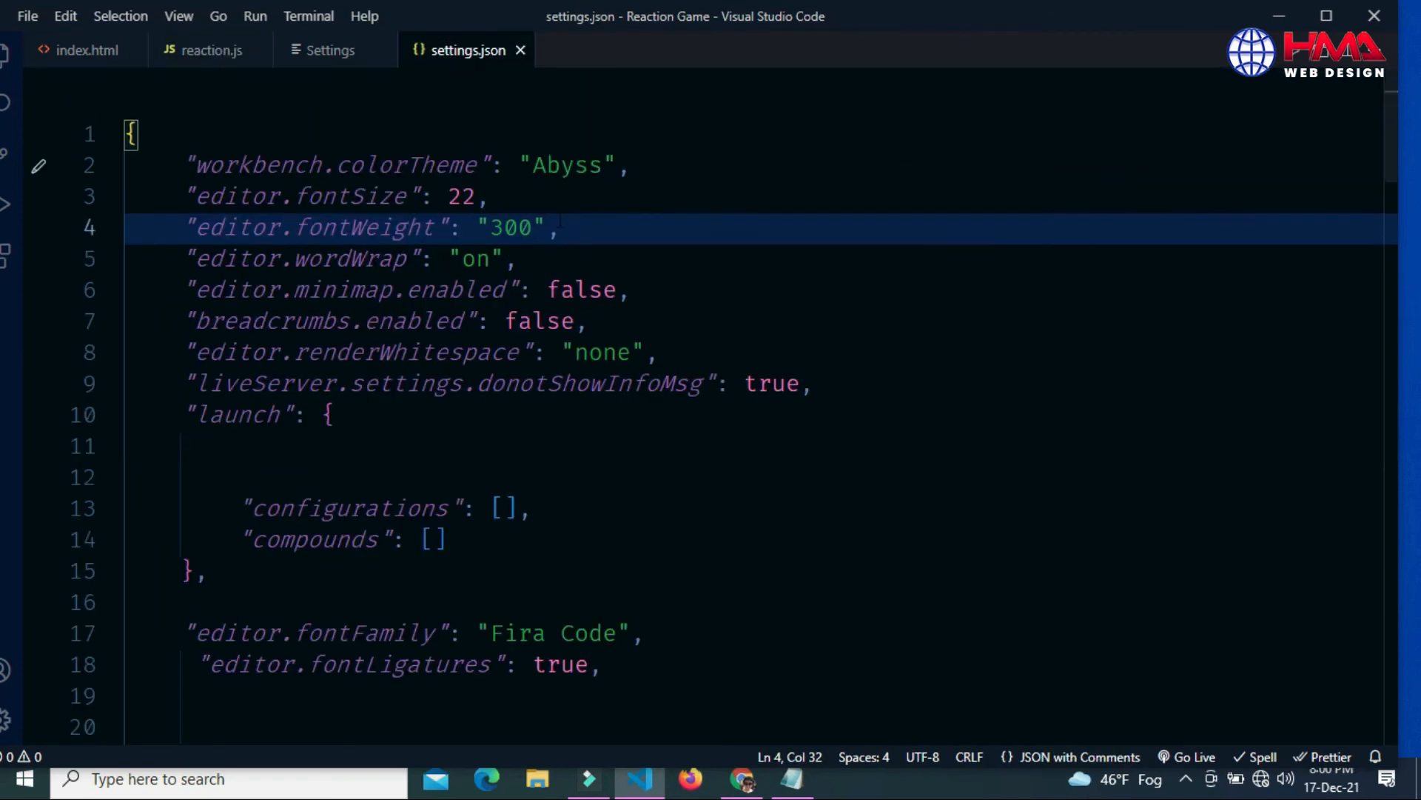
key("Backspace")
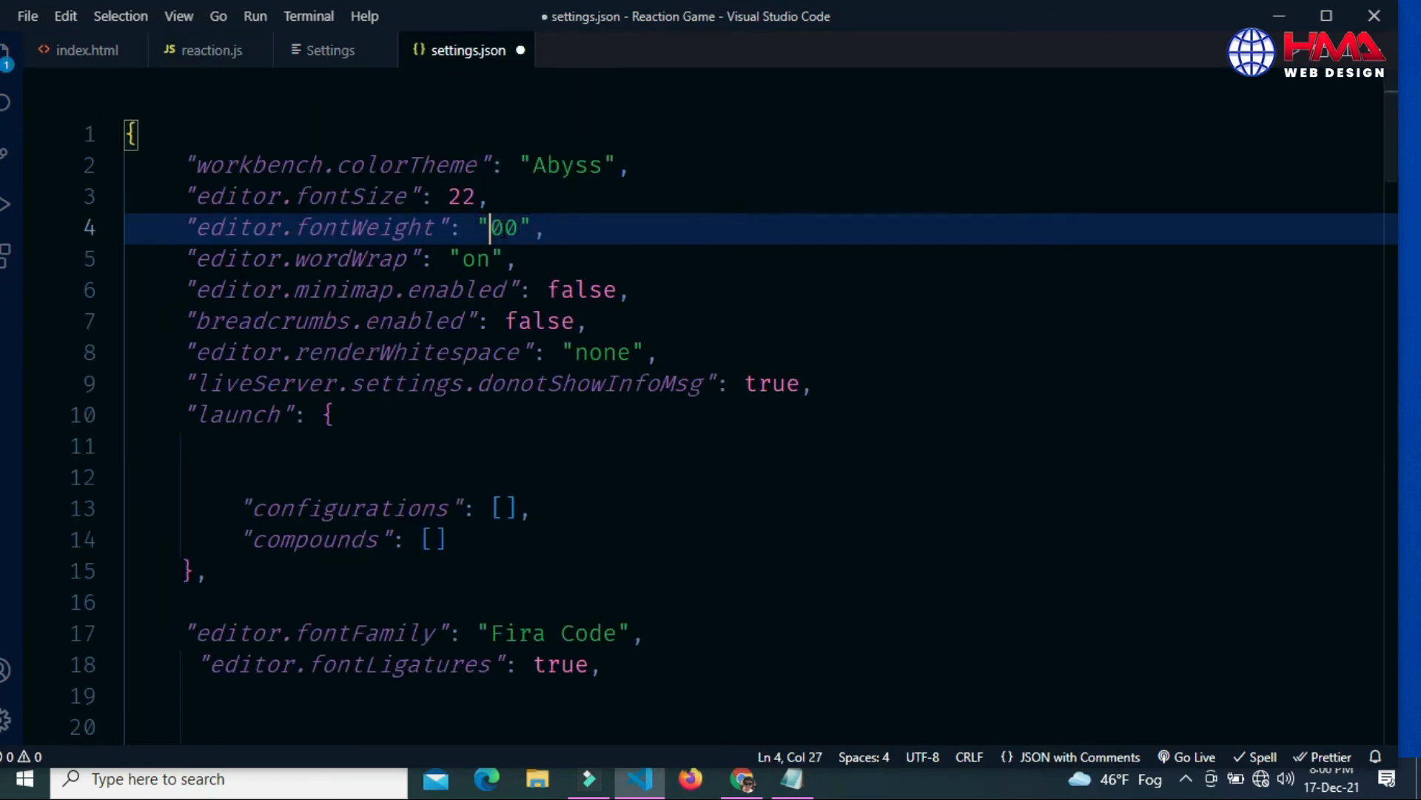
type("8")
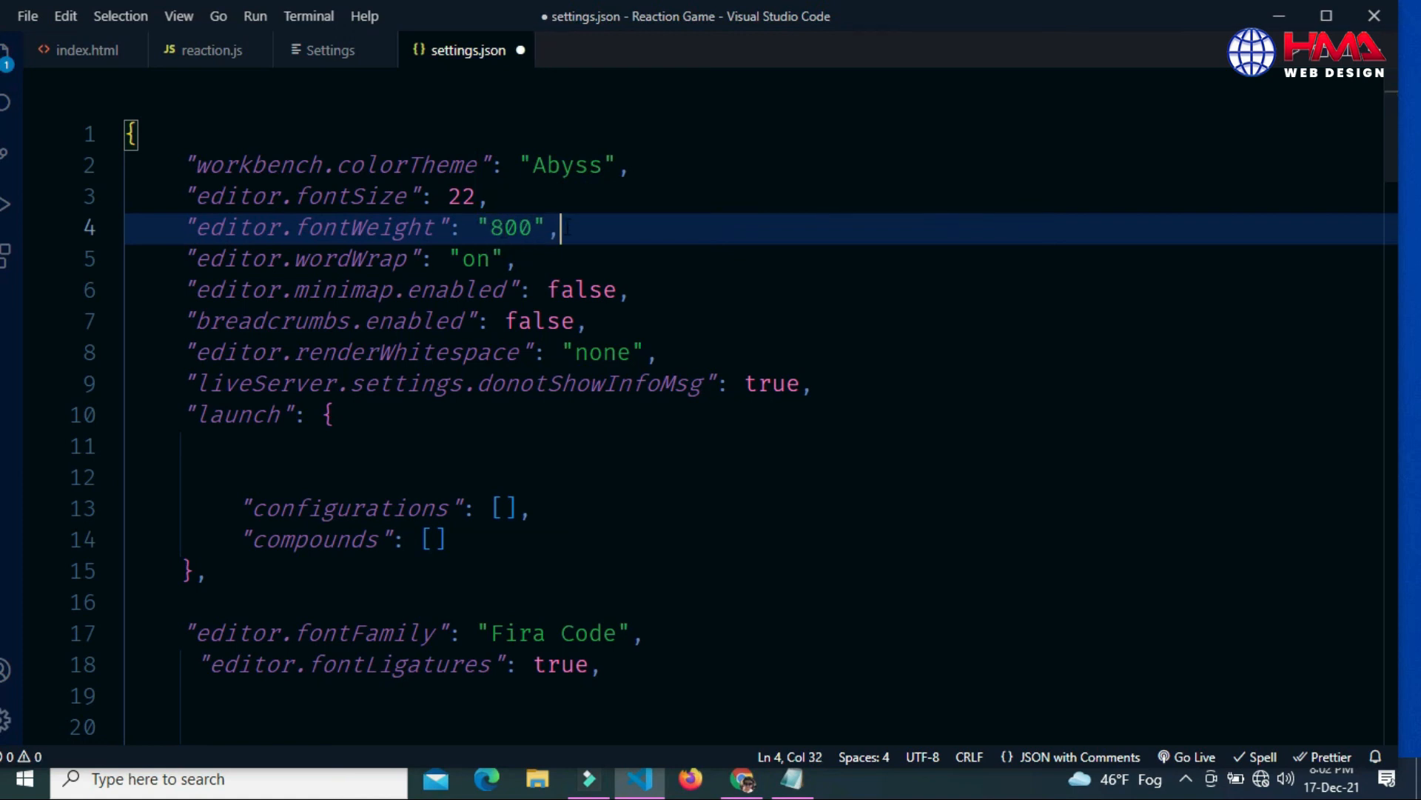
key("ctrl+s")
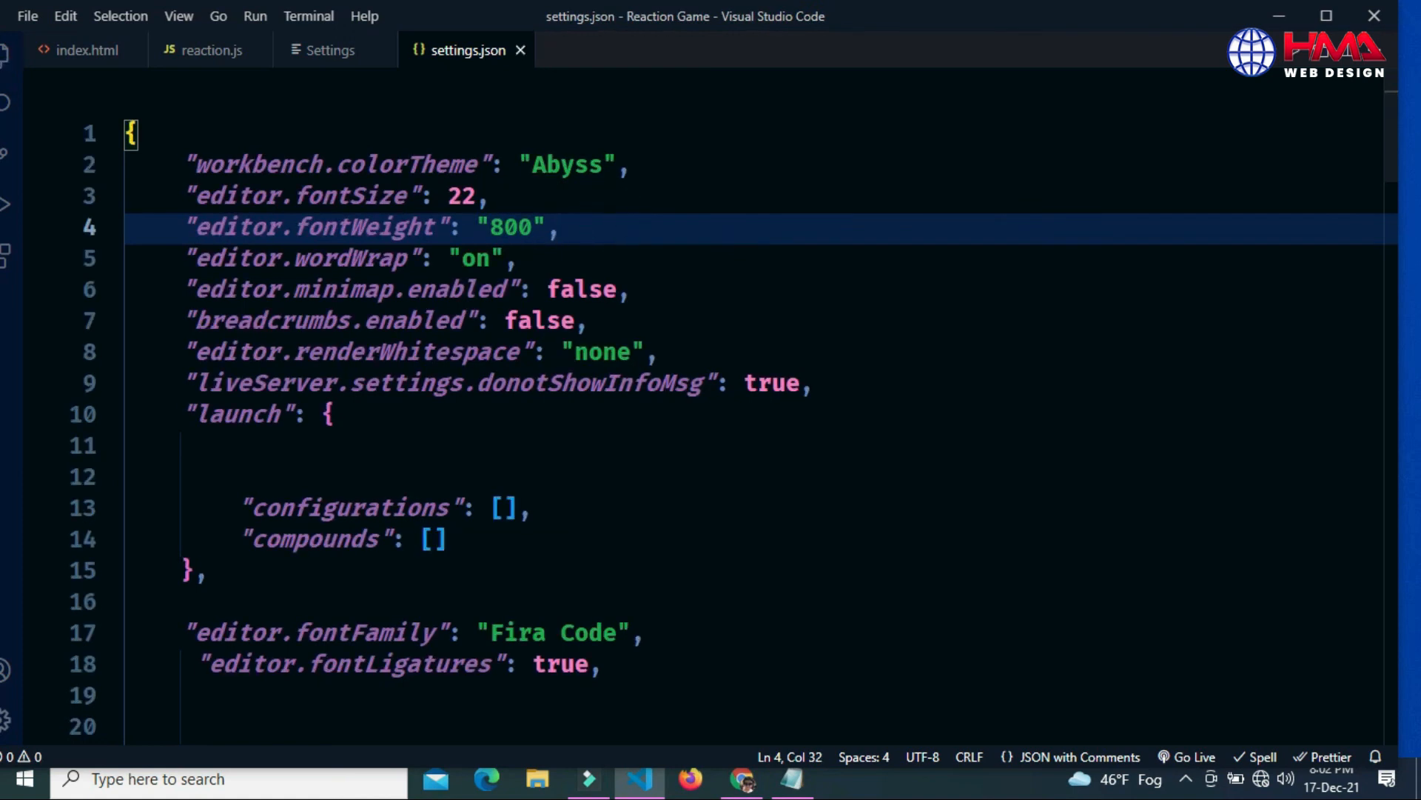
left_click(211, 49)
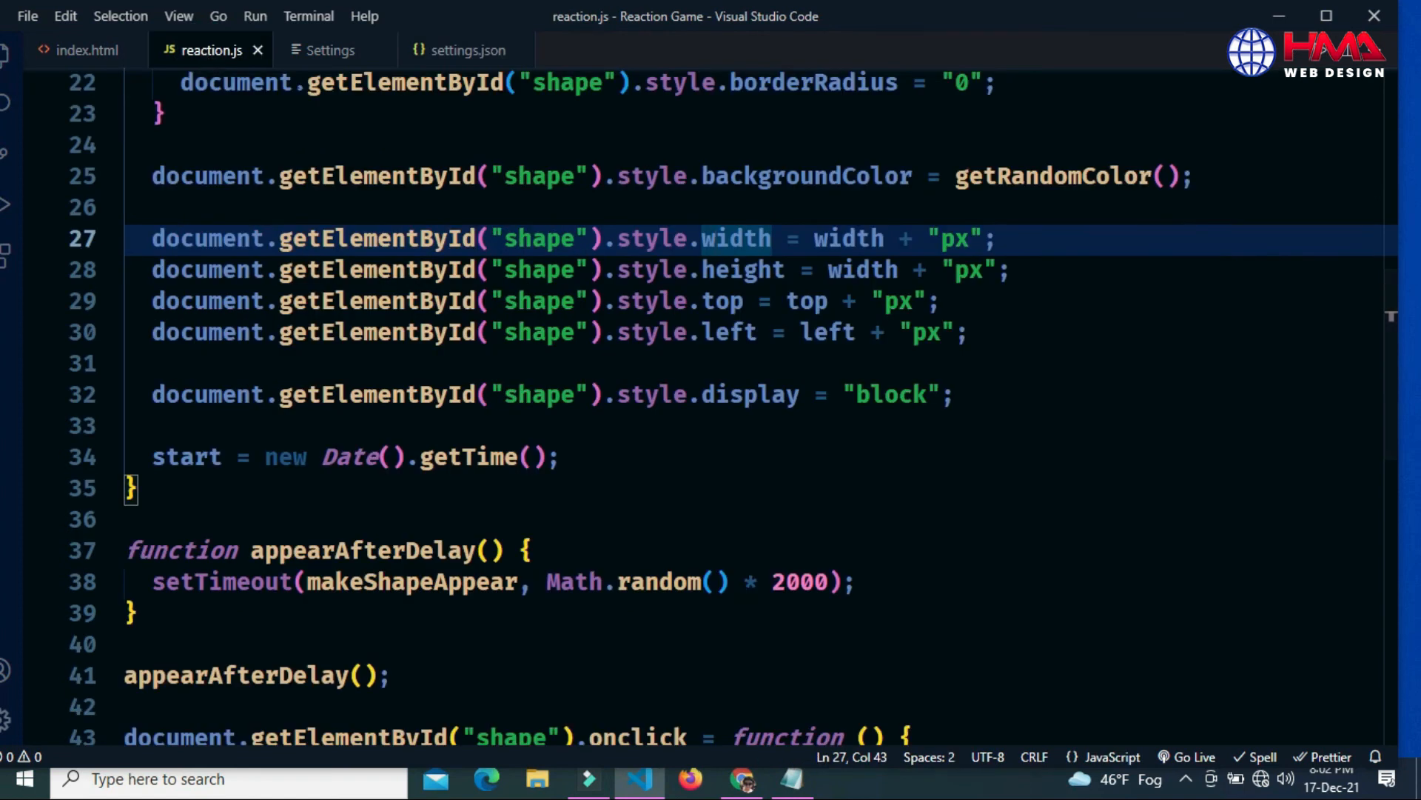
left_click(544, 239)
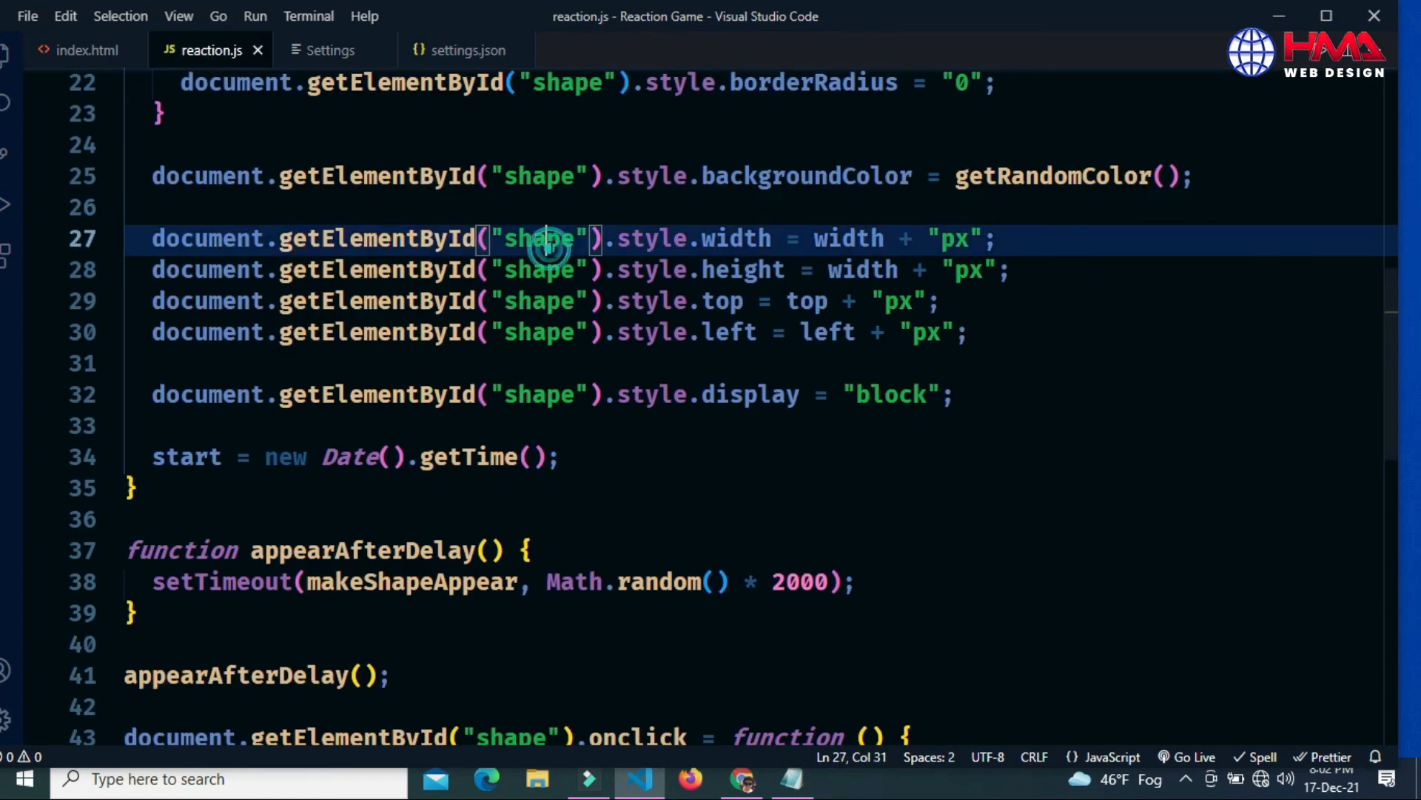